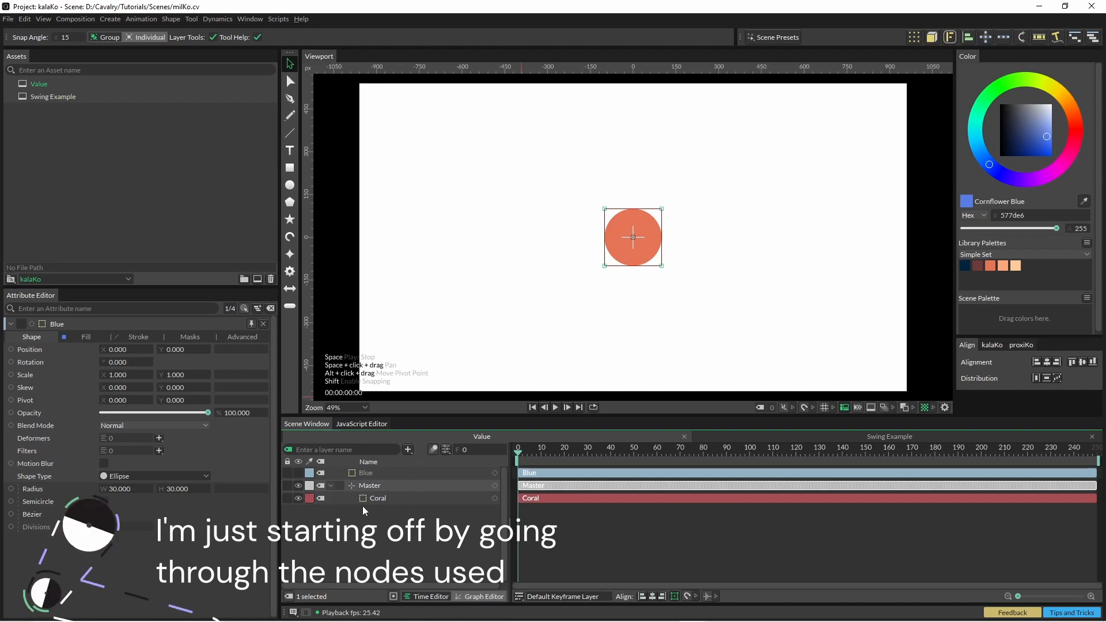
# Step: Expand the Master null to show its keyframed Position X and Y tracks and play the scene
pyautogui.click(339, 485)
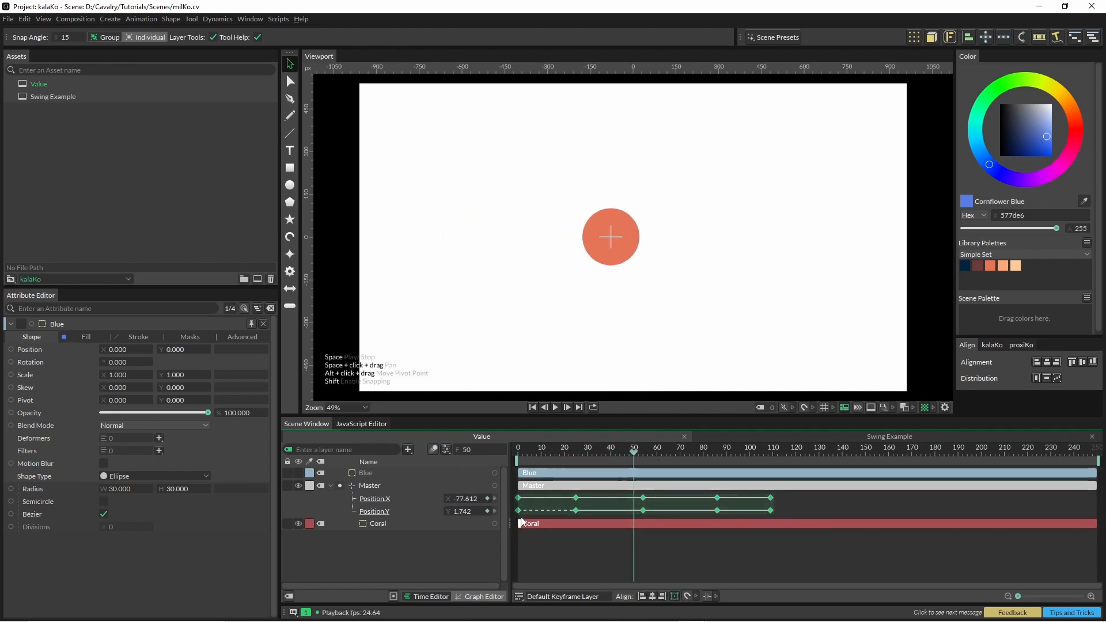
pyautogui.click(555, 406)
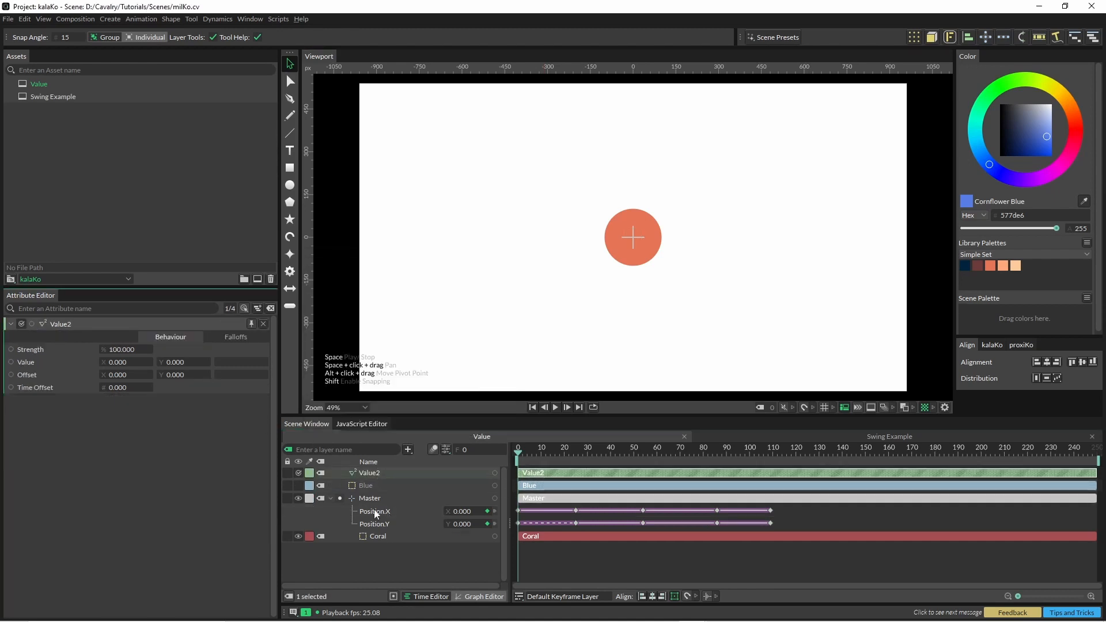
# Step: Feed the Master null's position through Value2 with a negative time offset into Blue's position and preview the delayed follow
pyautogui.click(368, 498)
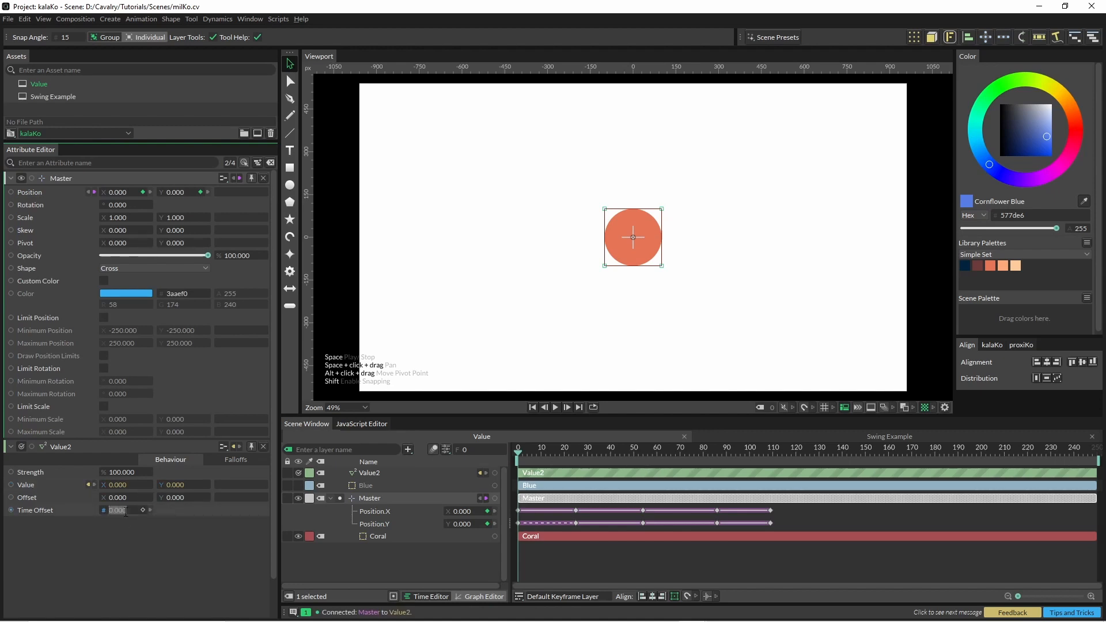
pyautogui.write('-2')
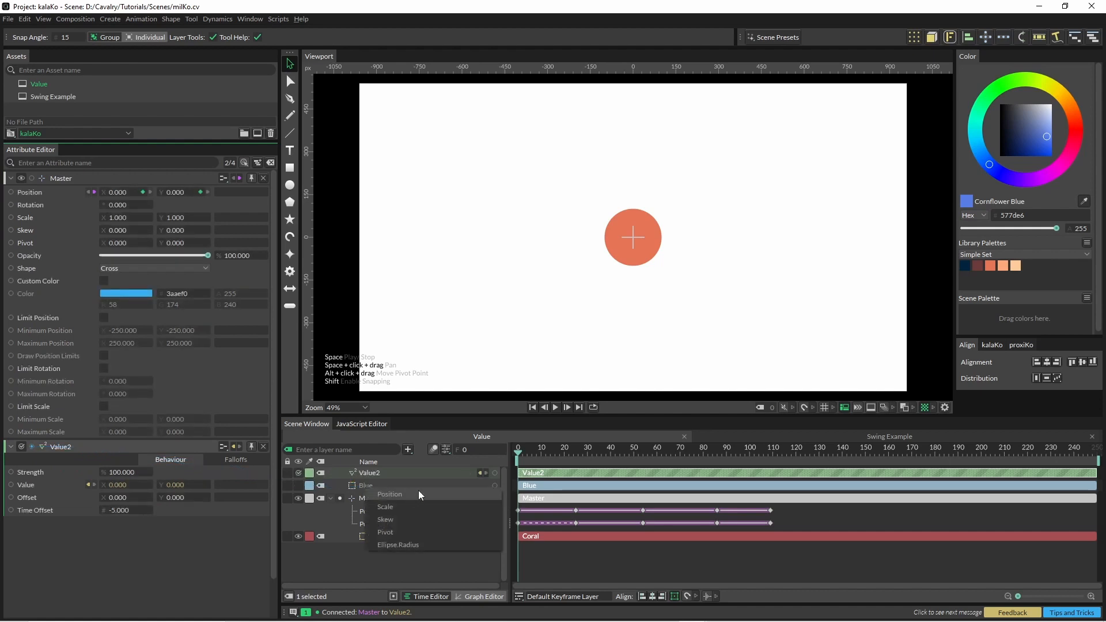
pyautogui.click(388, 494)
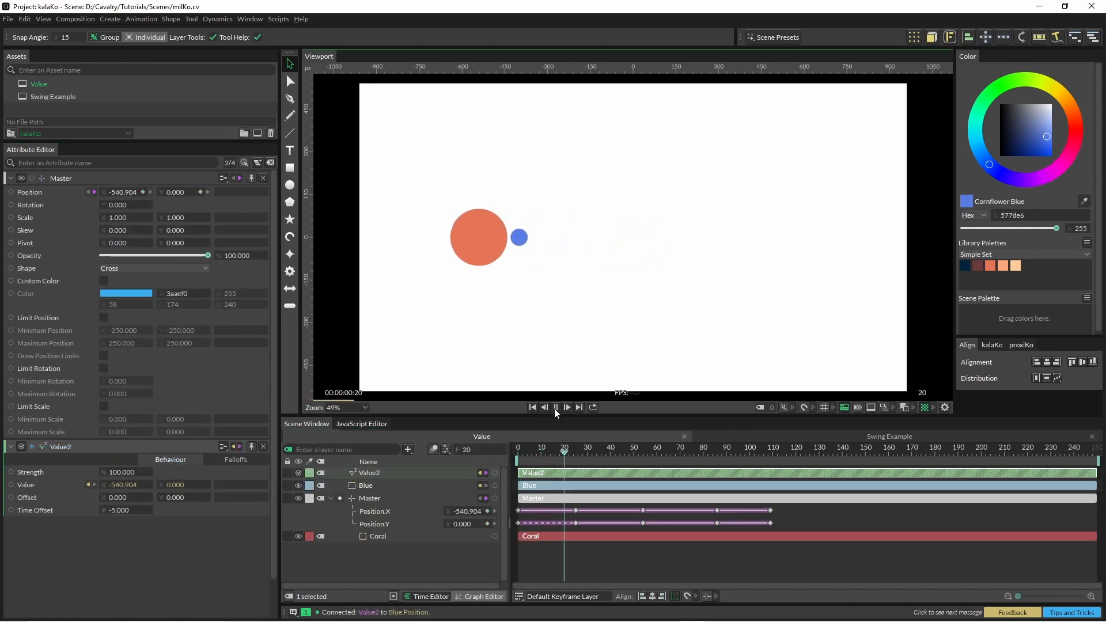
pyautogui.click(555, 407)
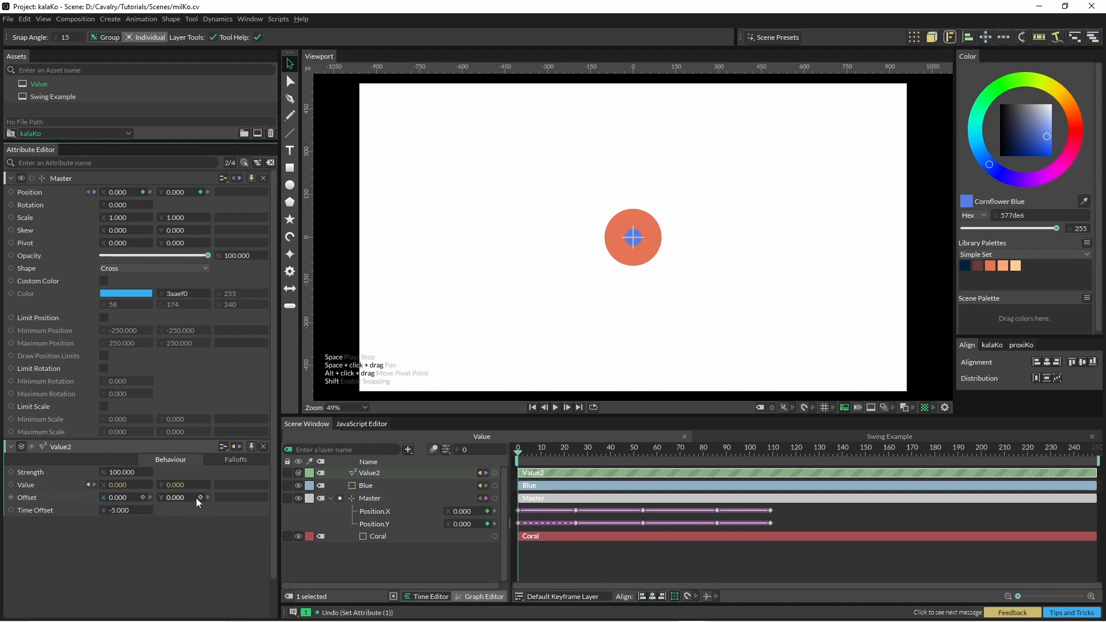
pyautogui.moveTo(173, 497); pyautogui.dragTo(205, 498)
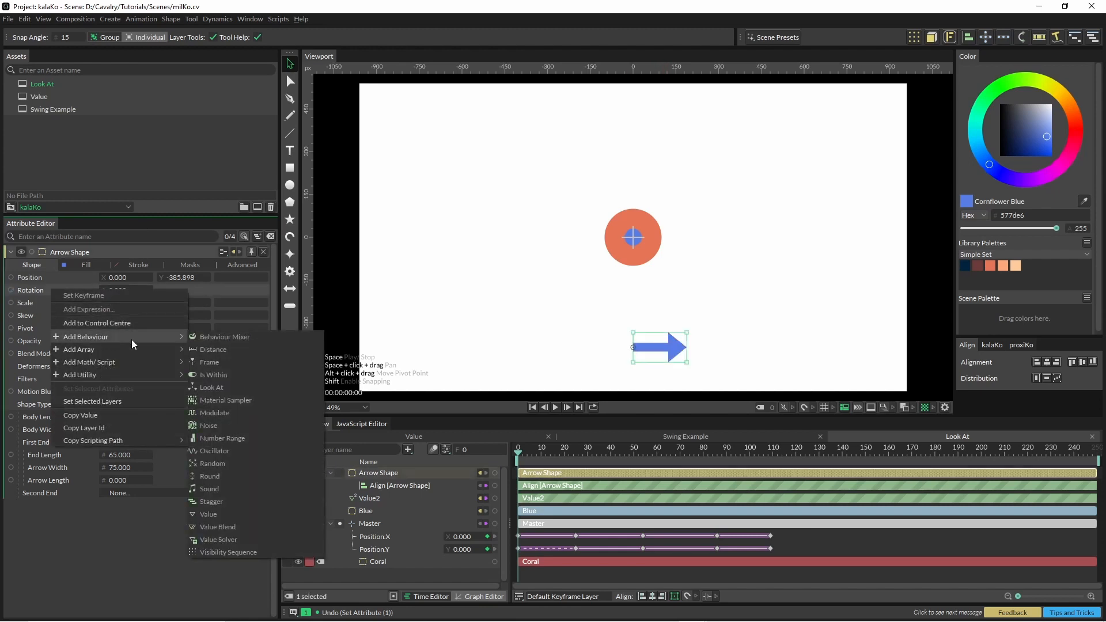
# Step: Add a Look At on the arrow's rotation targeting Coral with a 90 offset and play it back
pyautogui.click(211, 387)
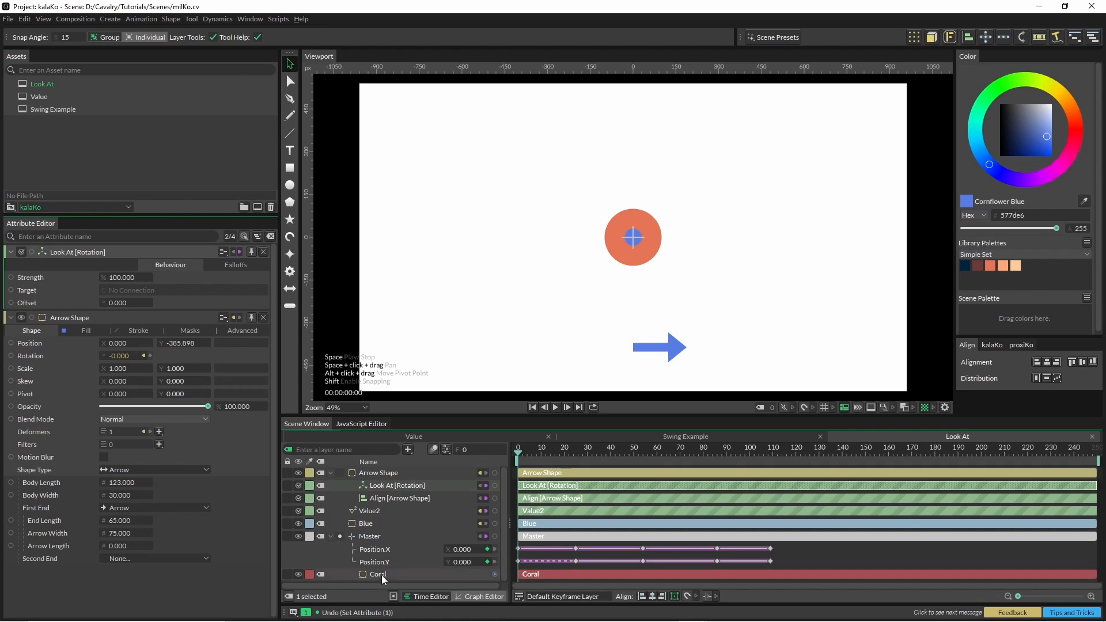
pyautogui.click(378, 574)
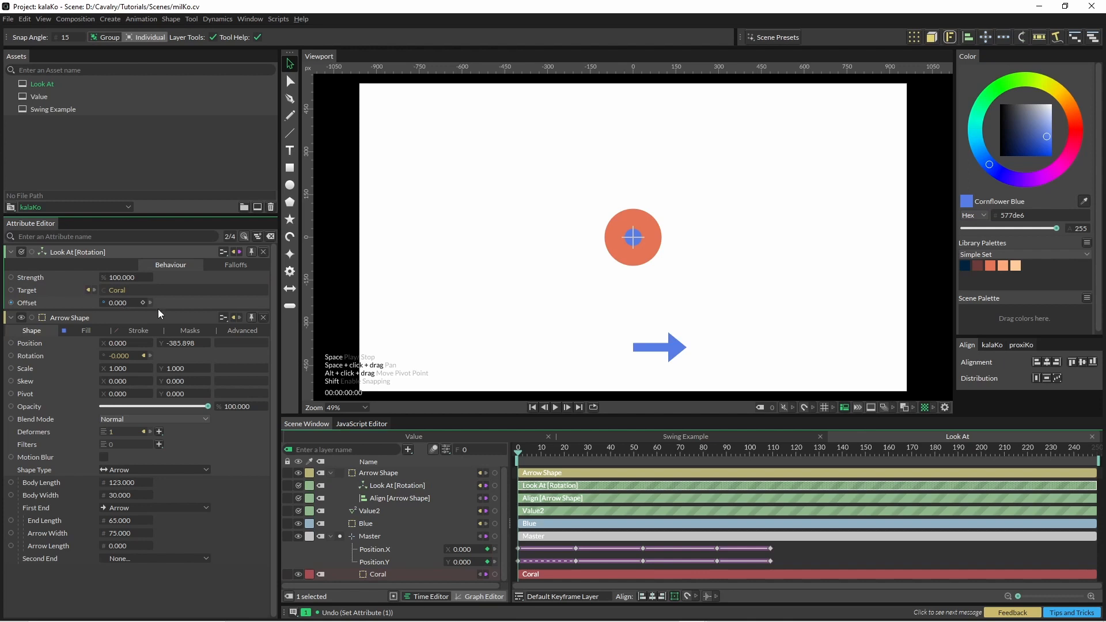
pyautogui.click(556, 407)
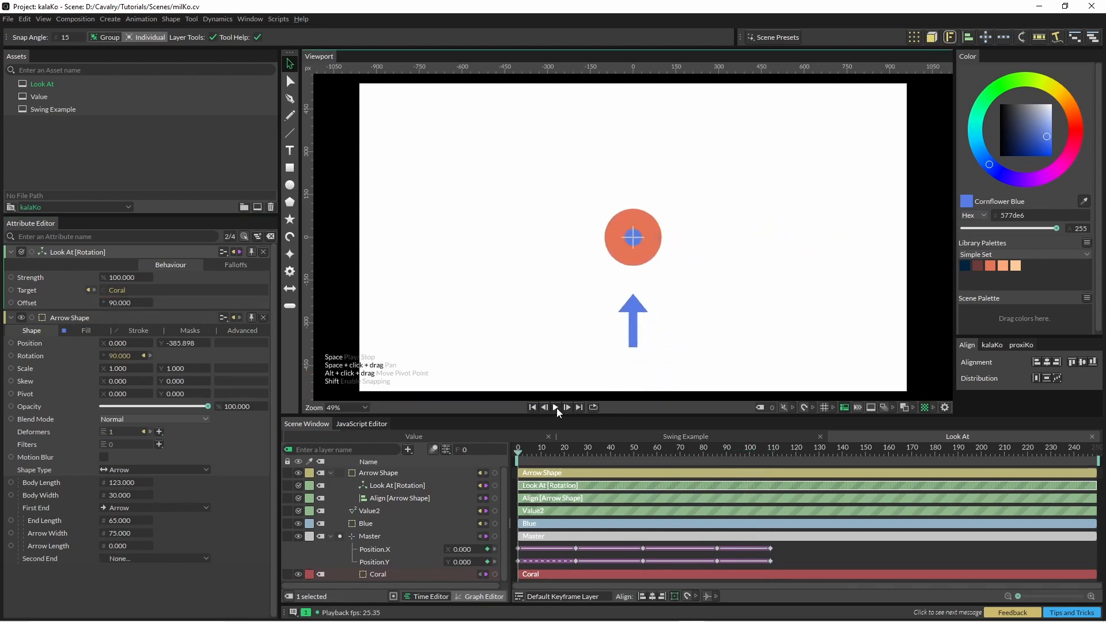
pyautogui.click(556, 406)
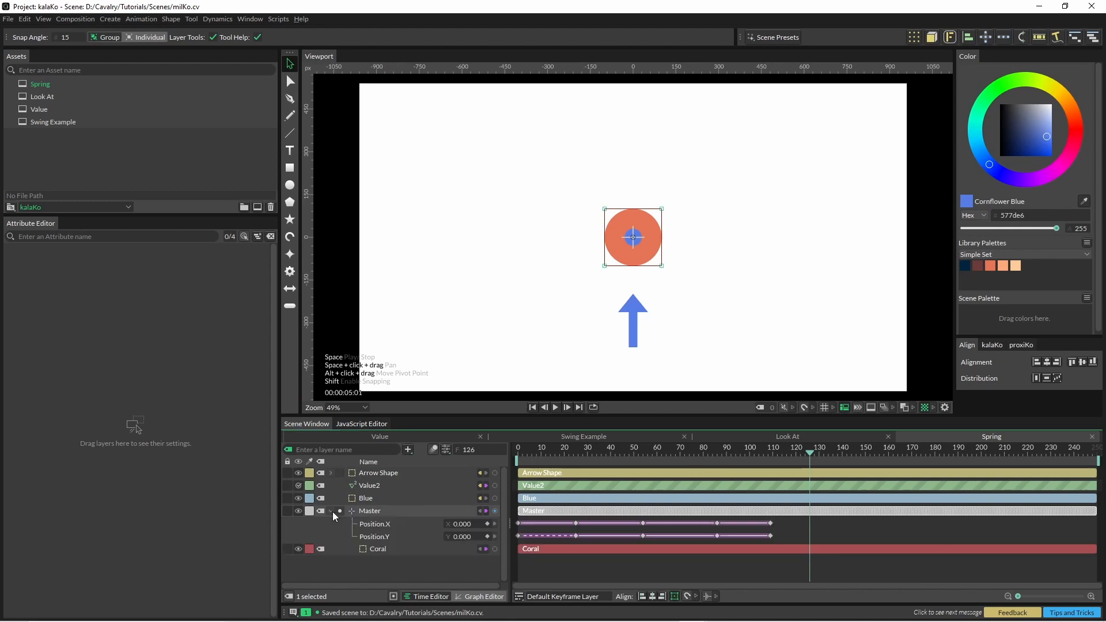
# Step: Add a Spring deformer to the Coral circle and preview its bounce
pyautogui.click(377, 548)
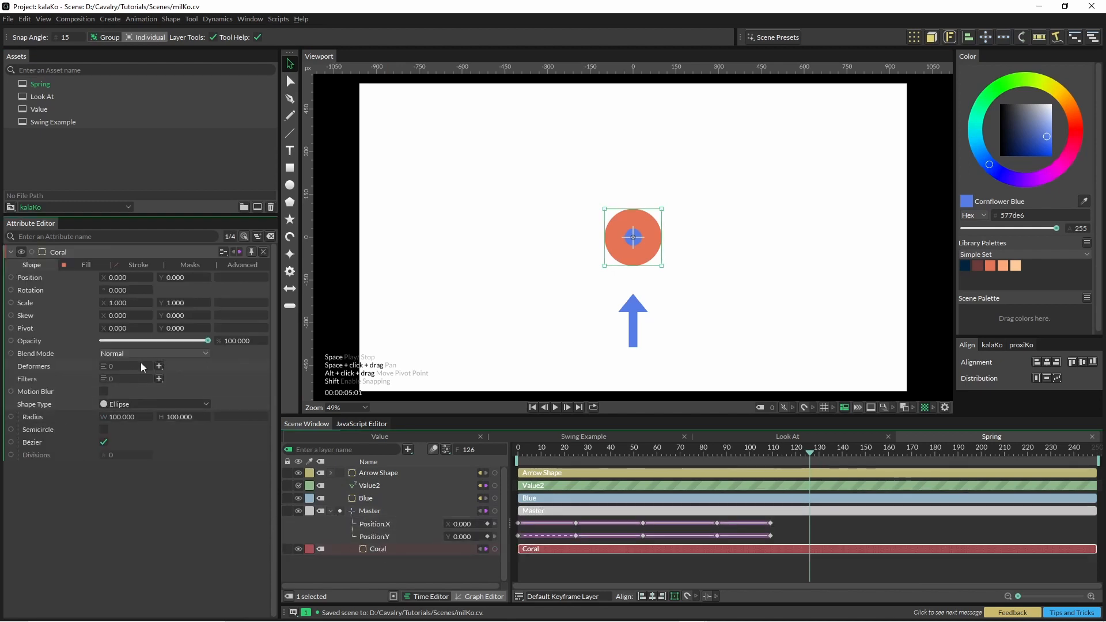
pyautogui.click(158, 366)
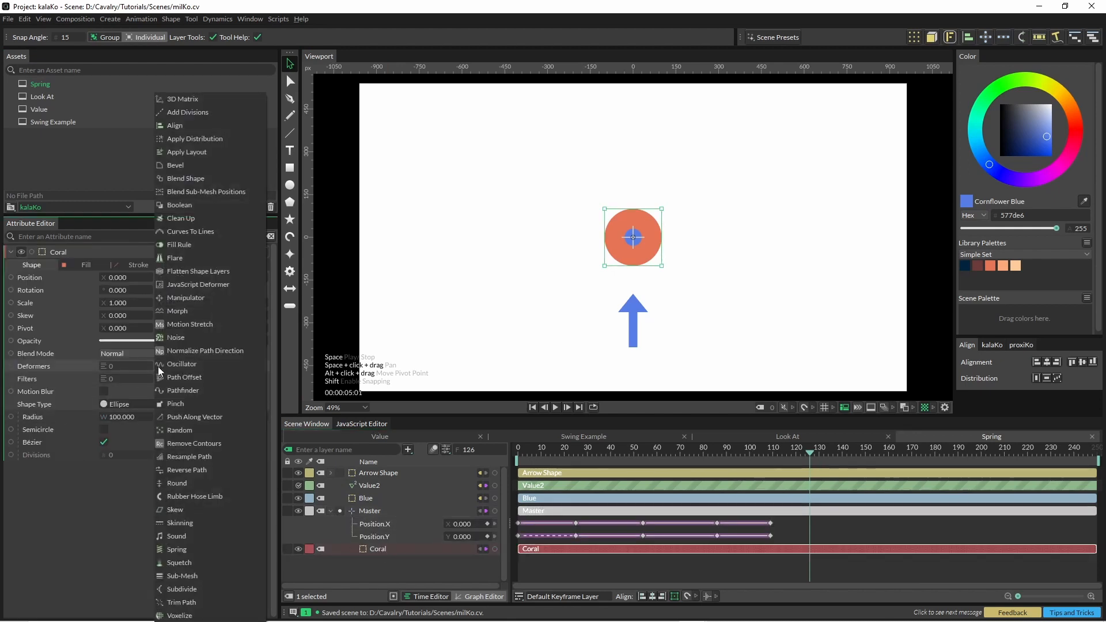
pyautogui.moveTo(178, 549)
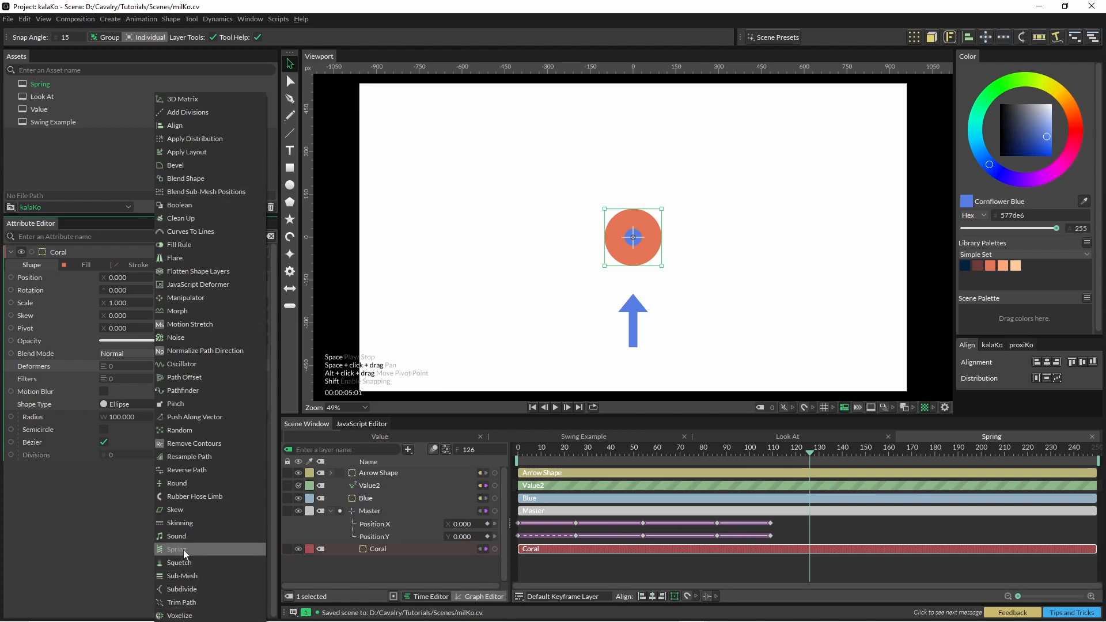
pyautogui.click(176, 550)
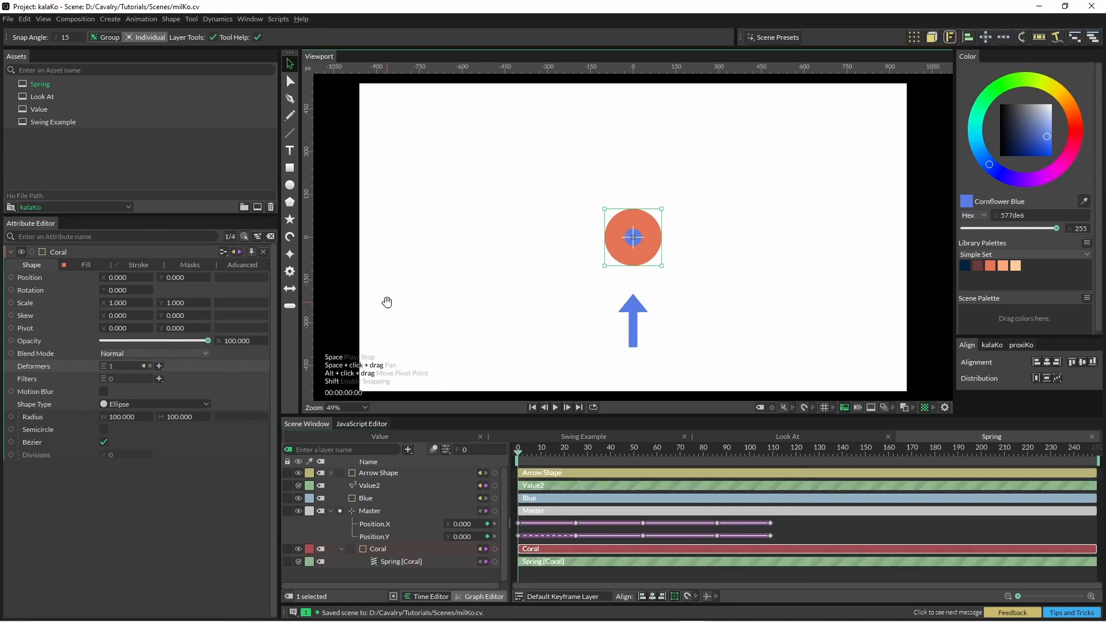
pyautogui.click(556, 407)
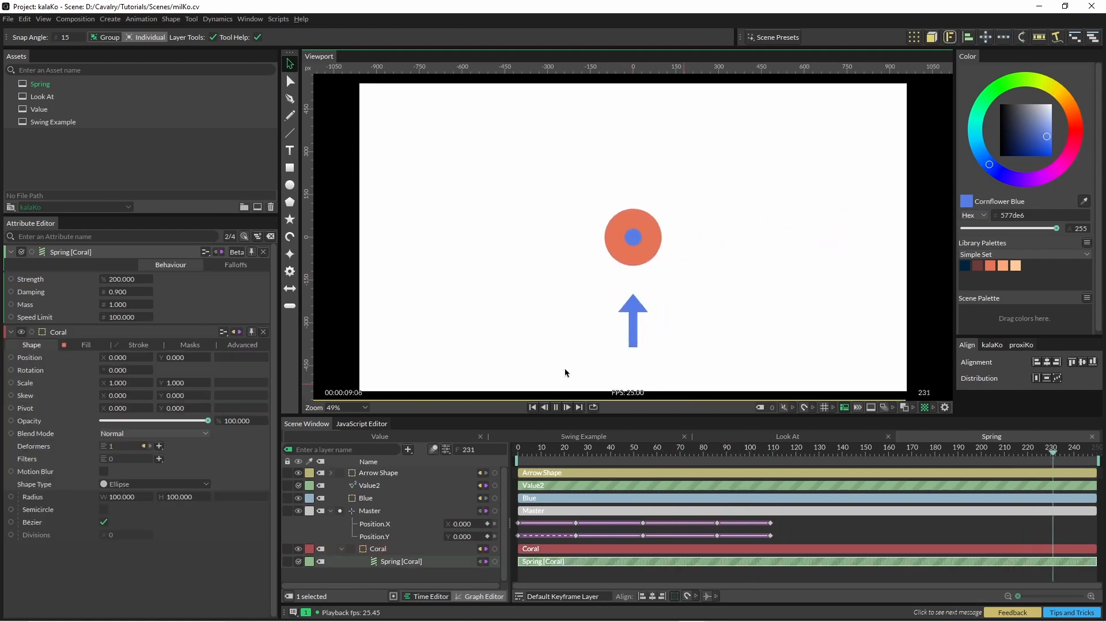
pyautogui.click(589, 447)
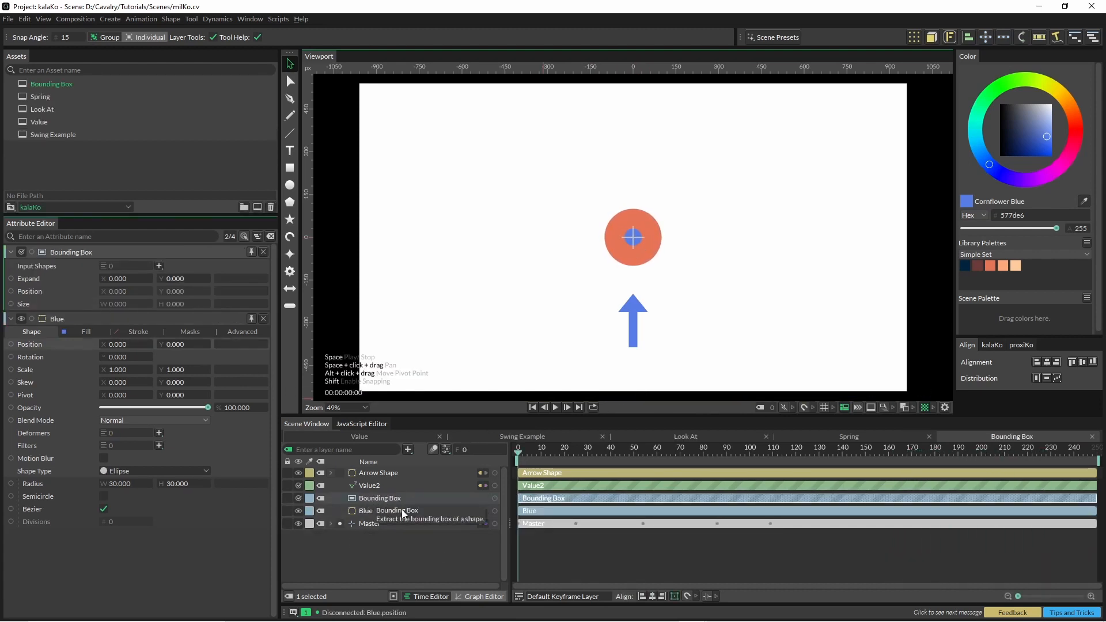
# Step: Drive Blue from the Bounding Box position, aim the arrow's Look At at Blue and preview the result
pyautogui.click(341, 523)
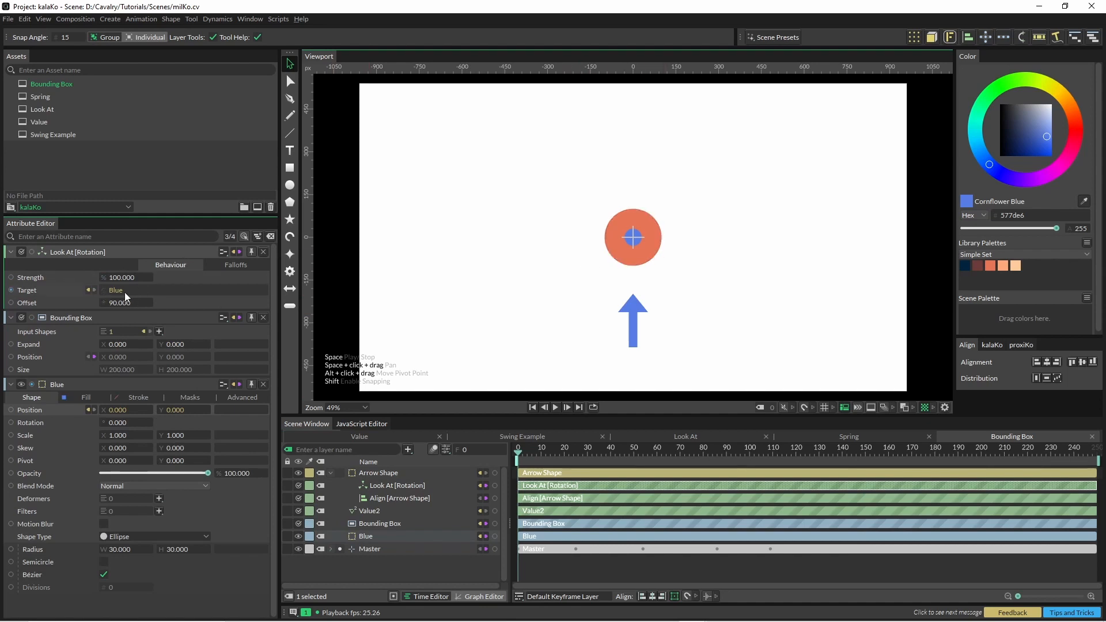
pyautogui.click(556, 406)
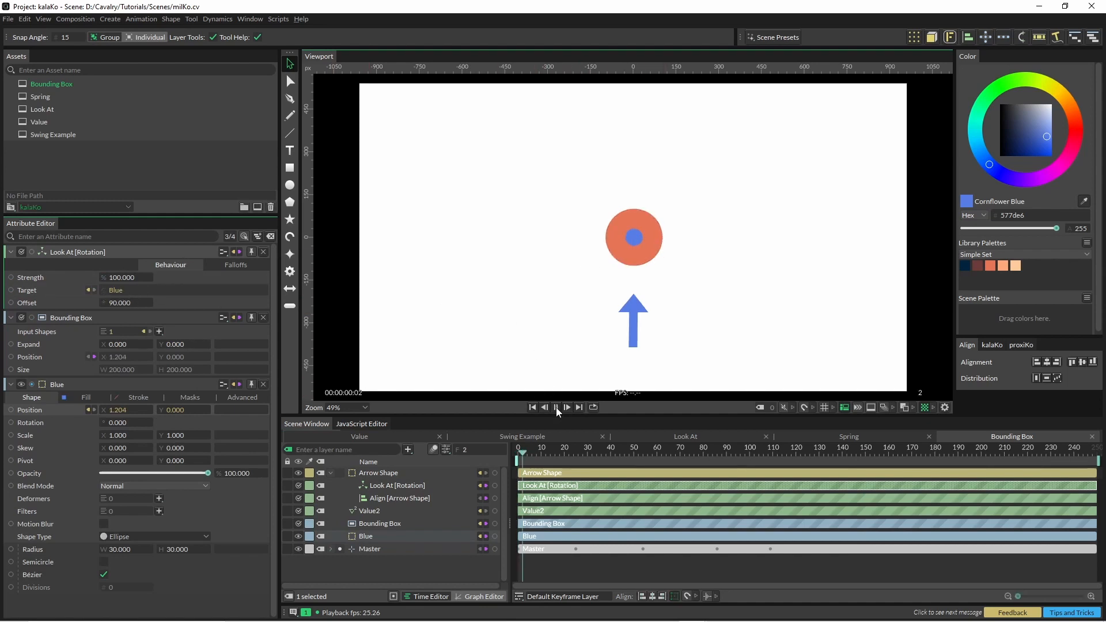
pyautogui.click(555, 407)
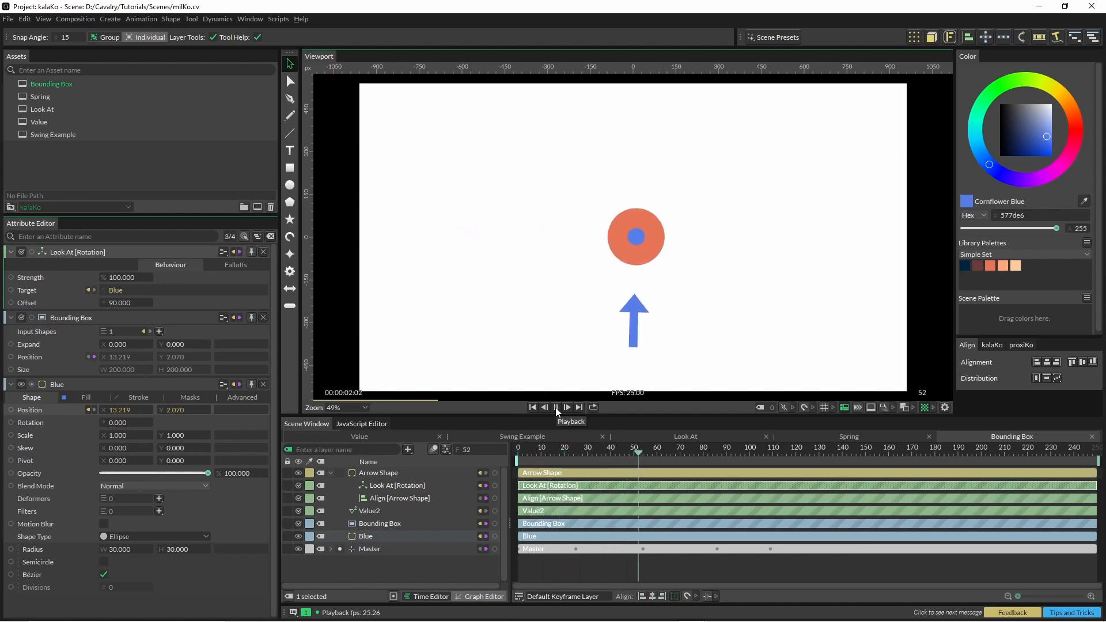
pyautogui.click(567, 407)
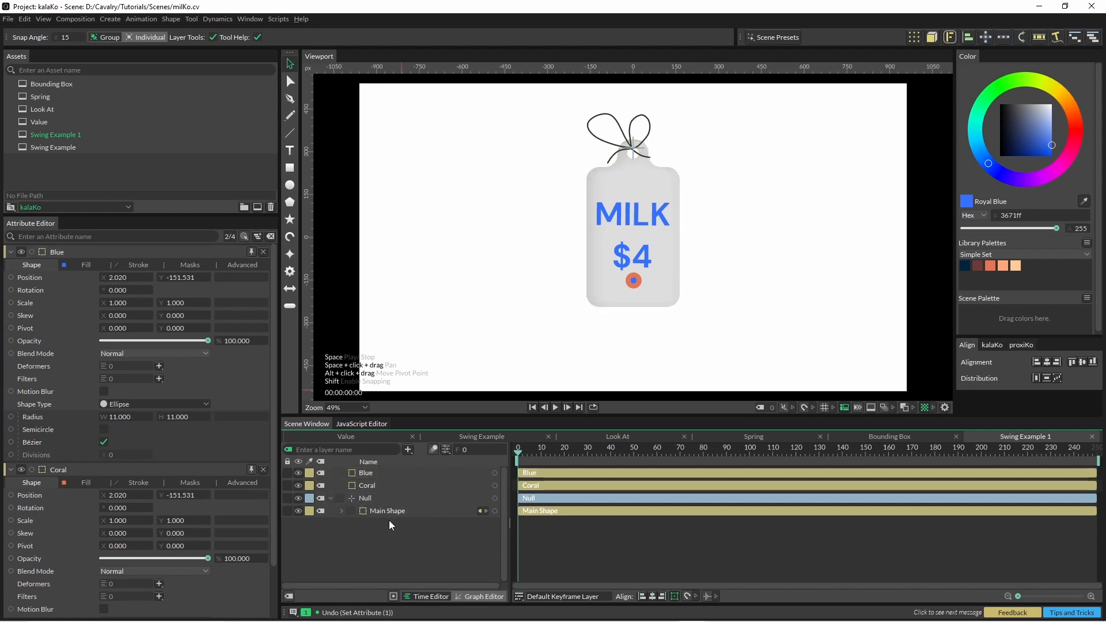
pyautogui.moveTo(621, 326)
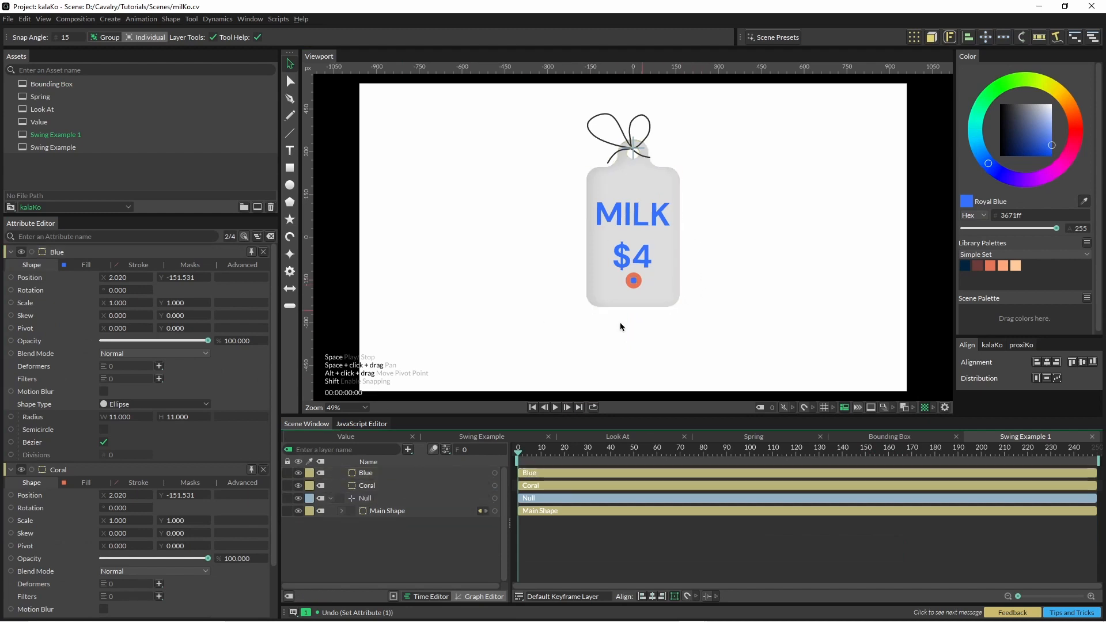
# Step: Add a Value2 behaviour and connect its output to the Coral circle's position
pyautogui.click(365, 497)
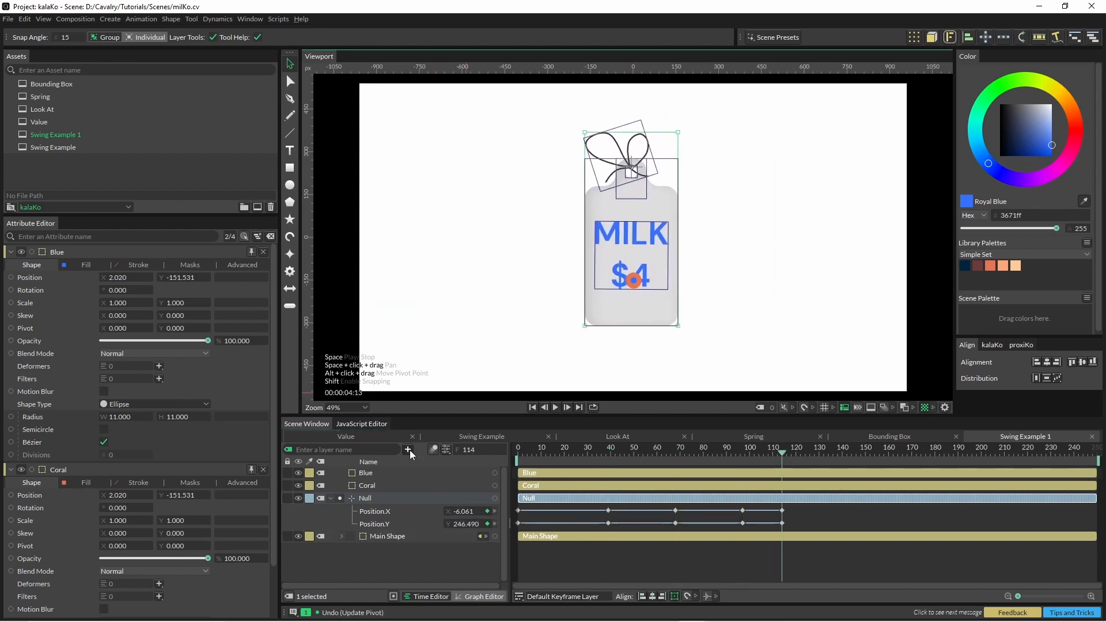
pyautogui.click(408, 450)
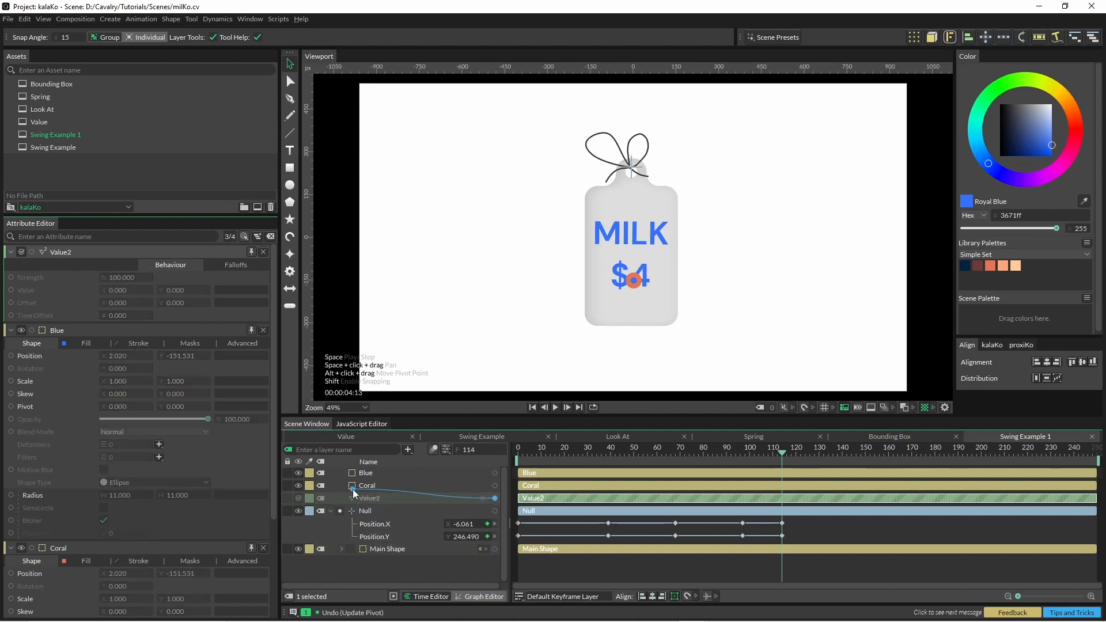
pyautogui.click(351, 497)
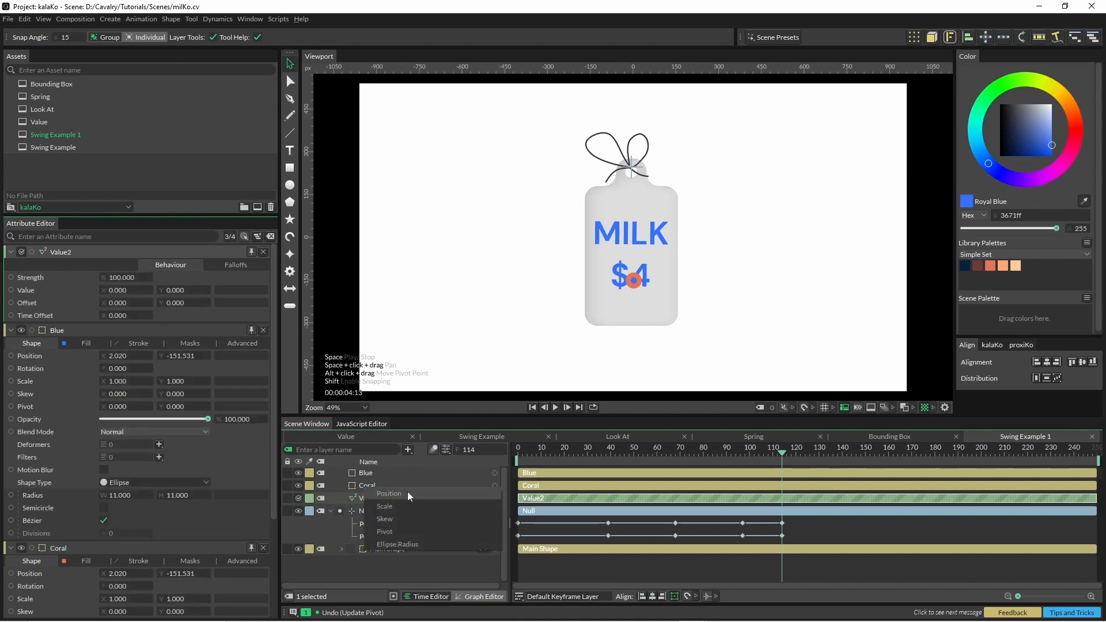
# Step: Connect the keyframed Null's position into Value2 with the offset settings and preview Coral trailing the tag
pyautogui.click(388, 493)
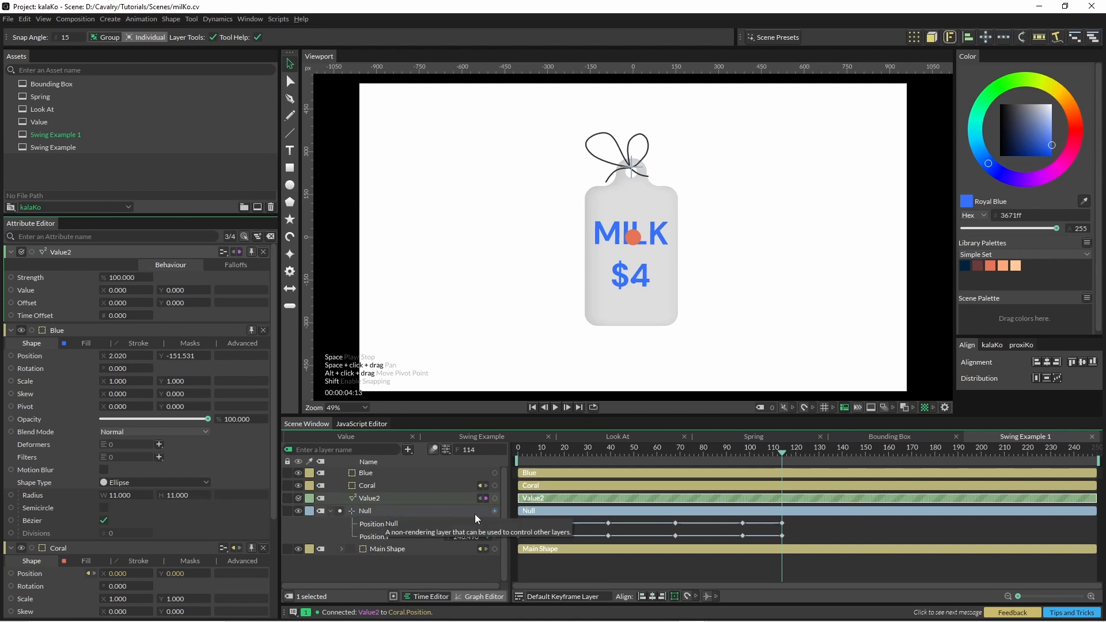
pyautogui.click(365, 511)
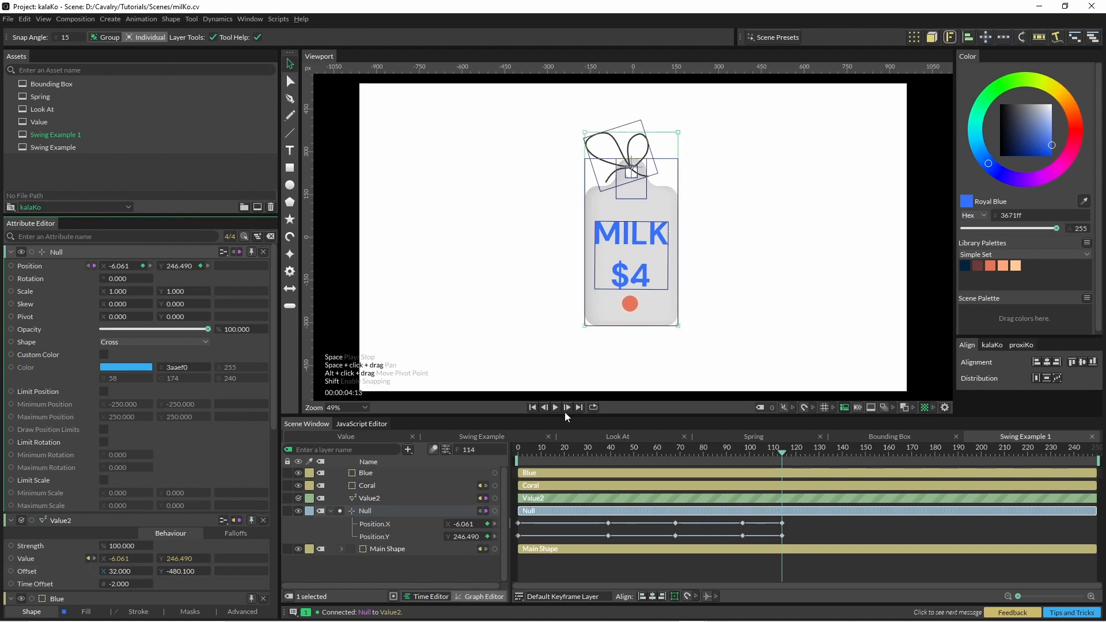
pyautogui.click(555, 407)
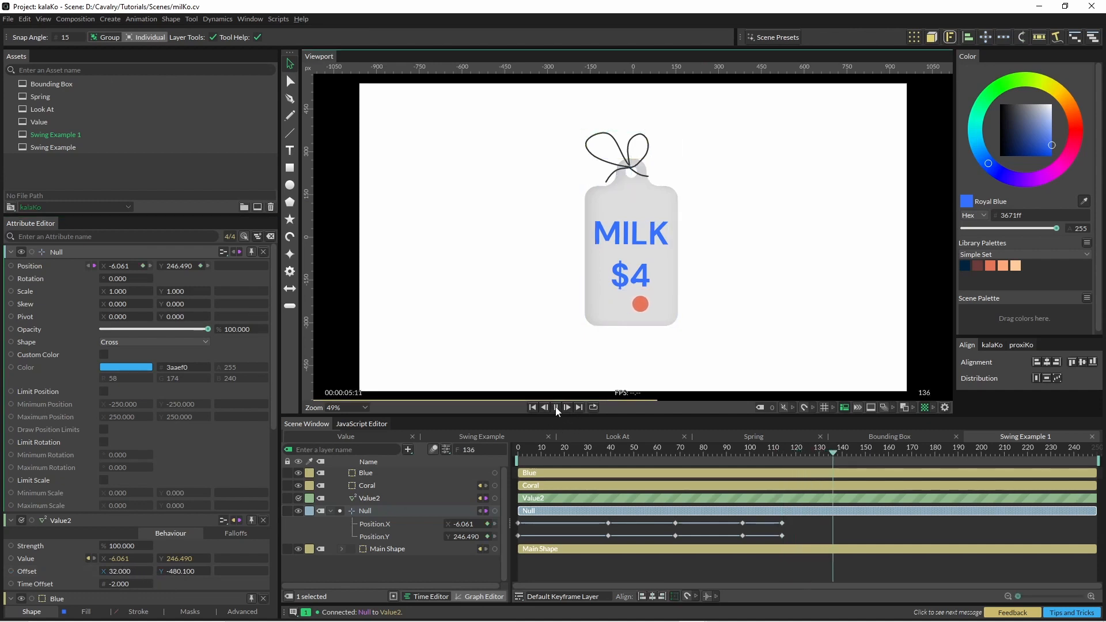
pyautogui.click(555, 407)
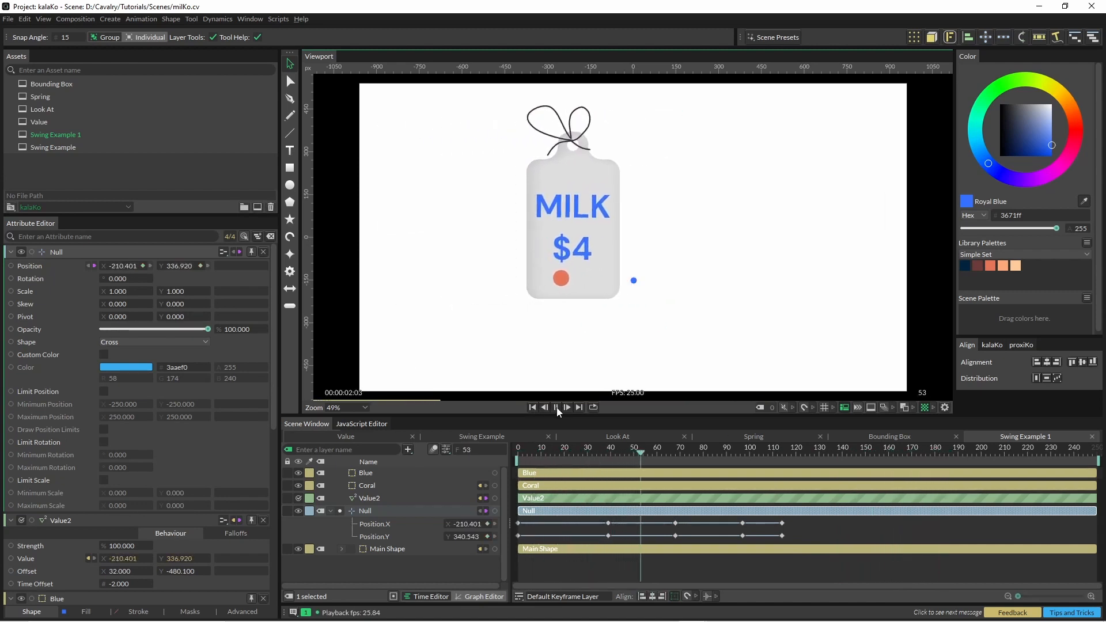
pyautogui.click(555, 407)
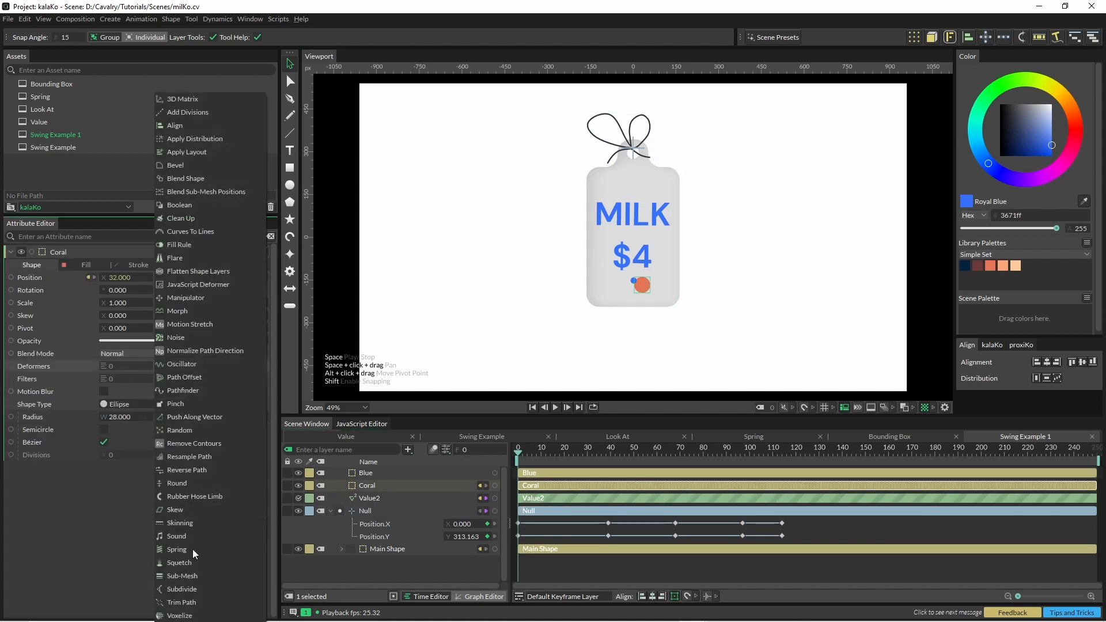
# Step: Add a Spring deformer to Coral with strength 120, damping 0.8 and mass 1.2, and preview the bounce
pyautogui.click(177, 550)
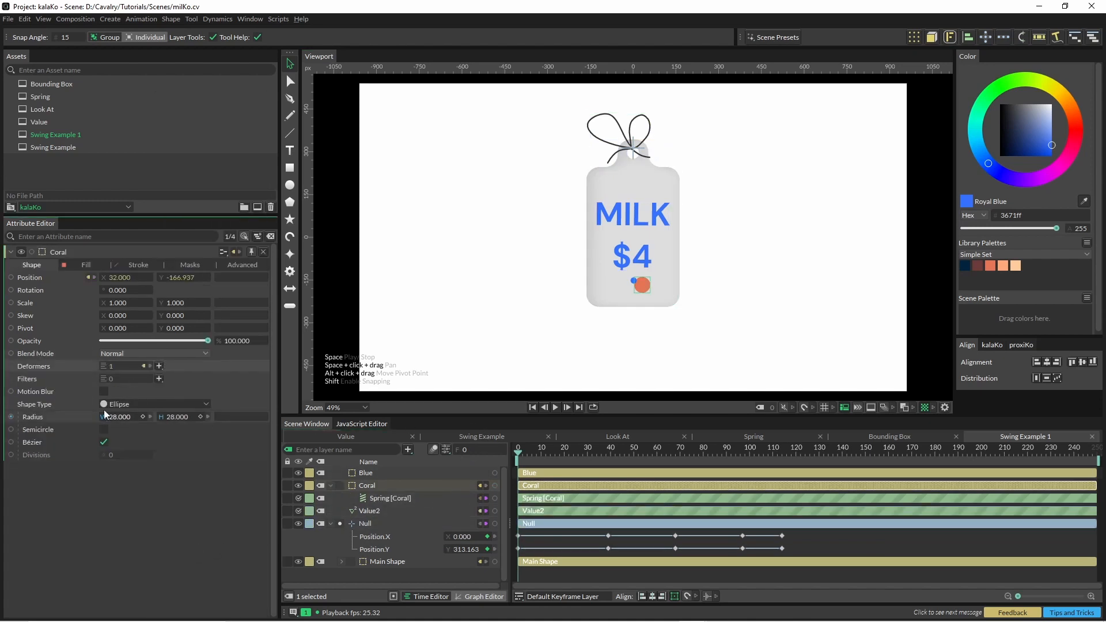
pyautogui.click(389, 498)
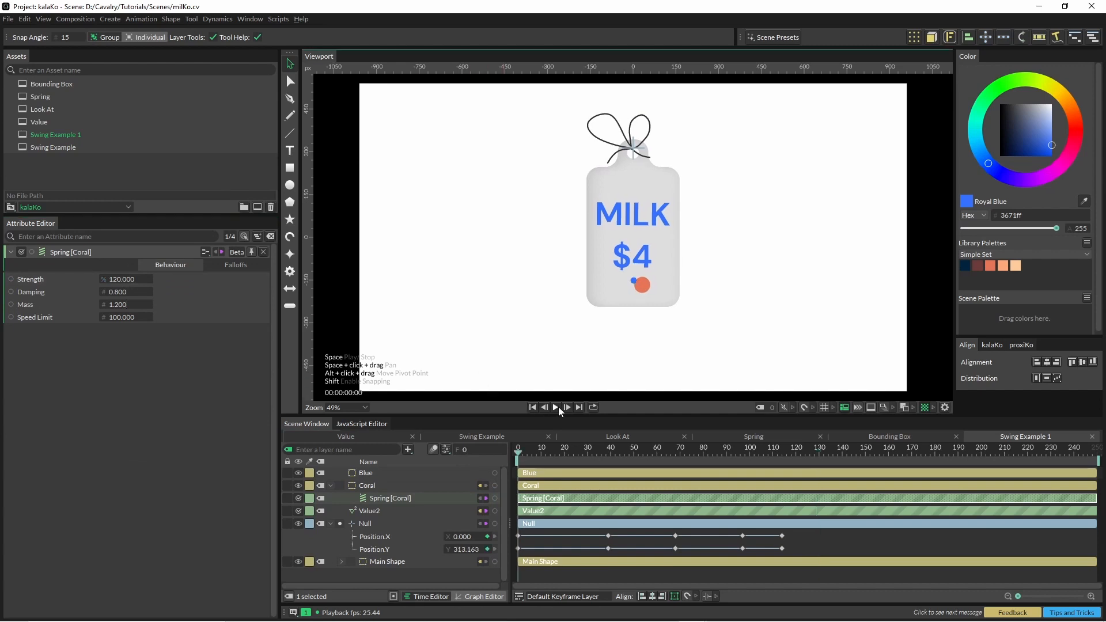
pyautogui.click(556, 407)
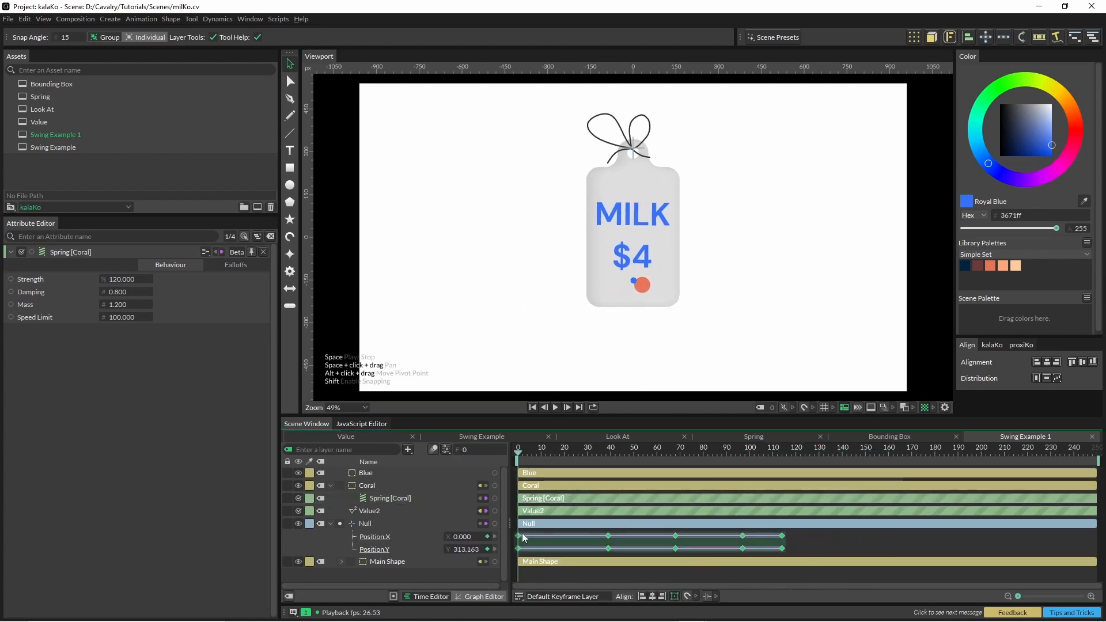
pyautogui.click(554, 407)
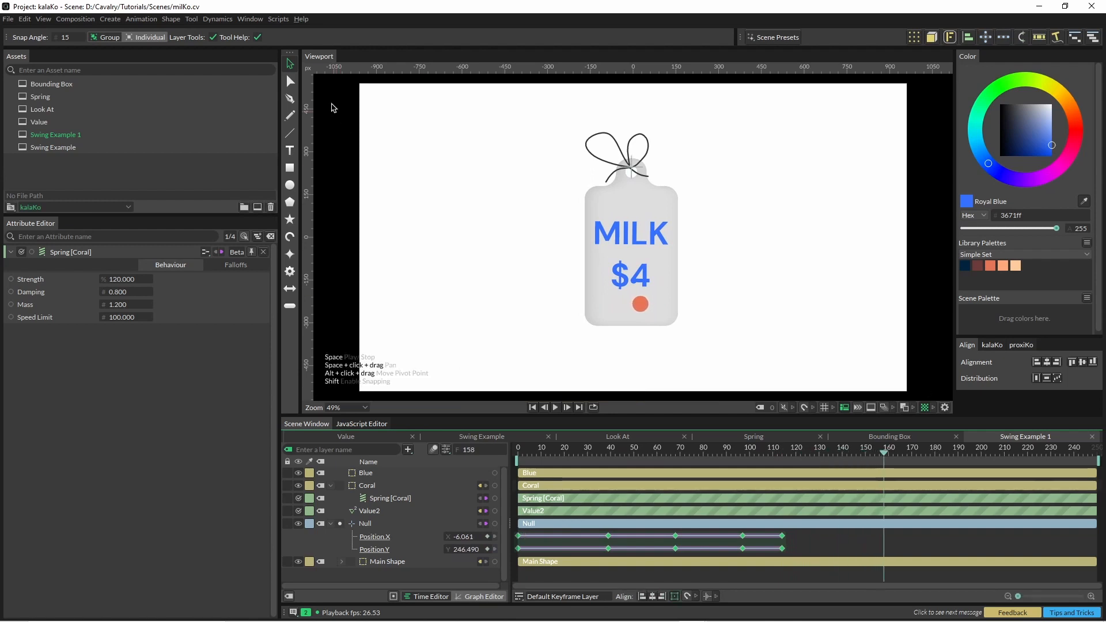
pyautogui.click(278, 20)
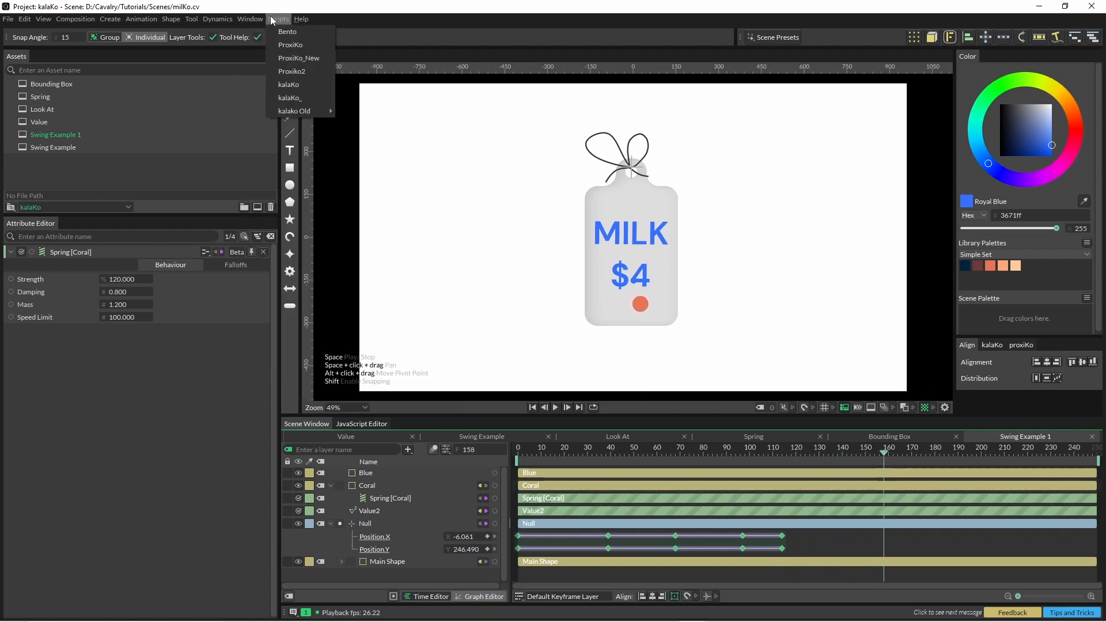
pyautogui.click(250, 19)
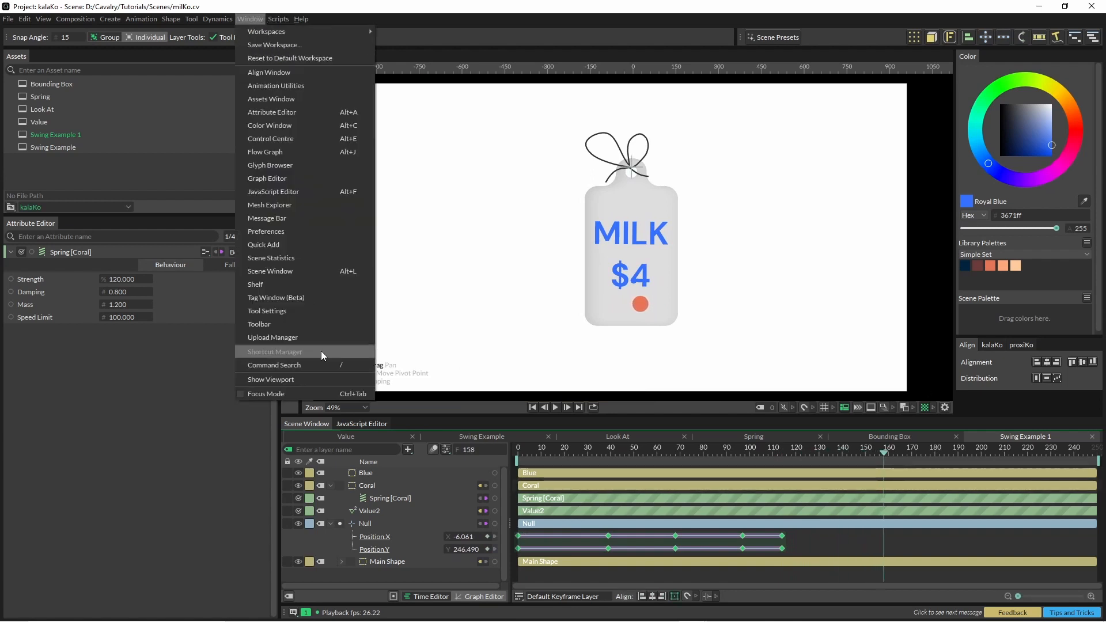
pyautogui.click(275, 351)
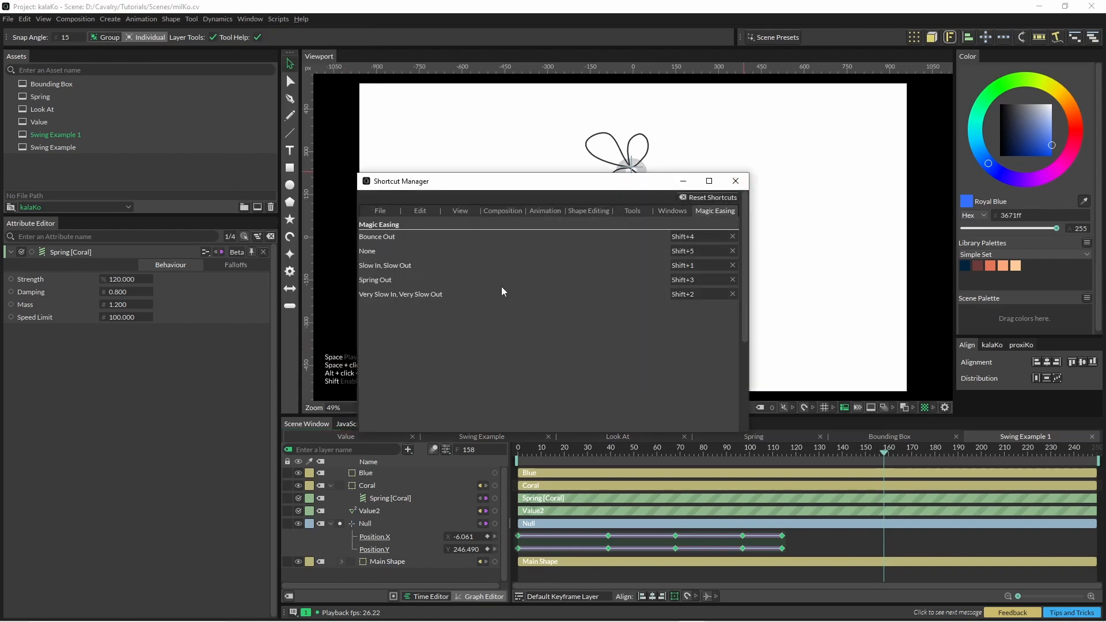
pyautogui.click(736, 181)
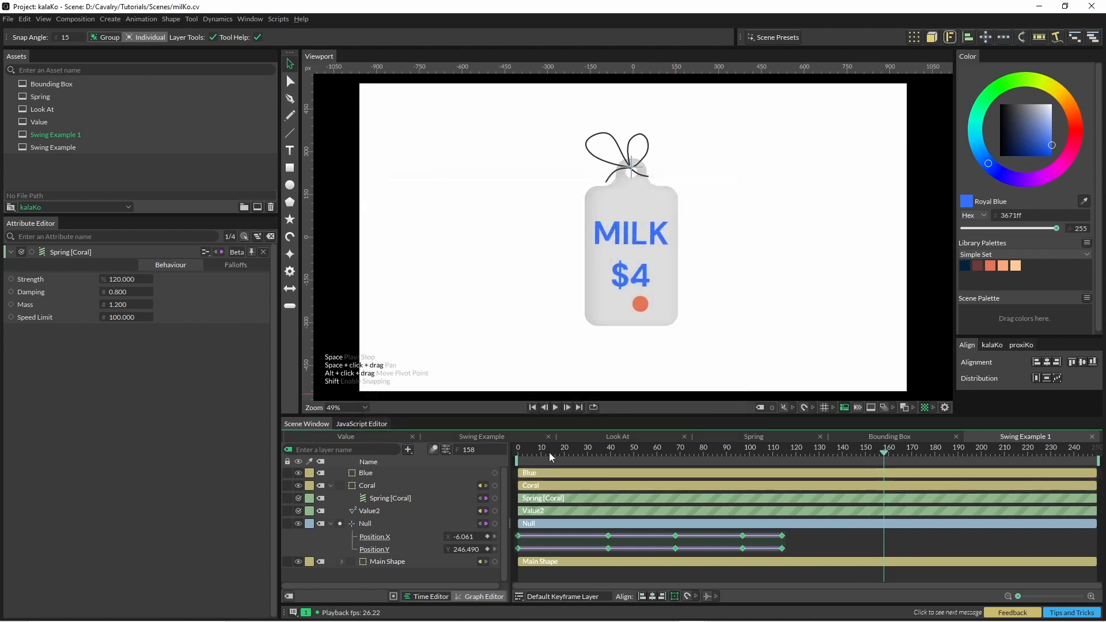
# Step: Add a Bounding Box of Coral driving Blue's position, then select the Main Shape tag
pyautogui.click(407, 450)
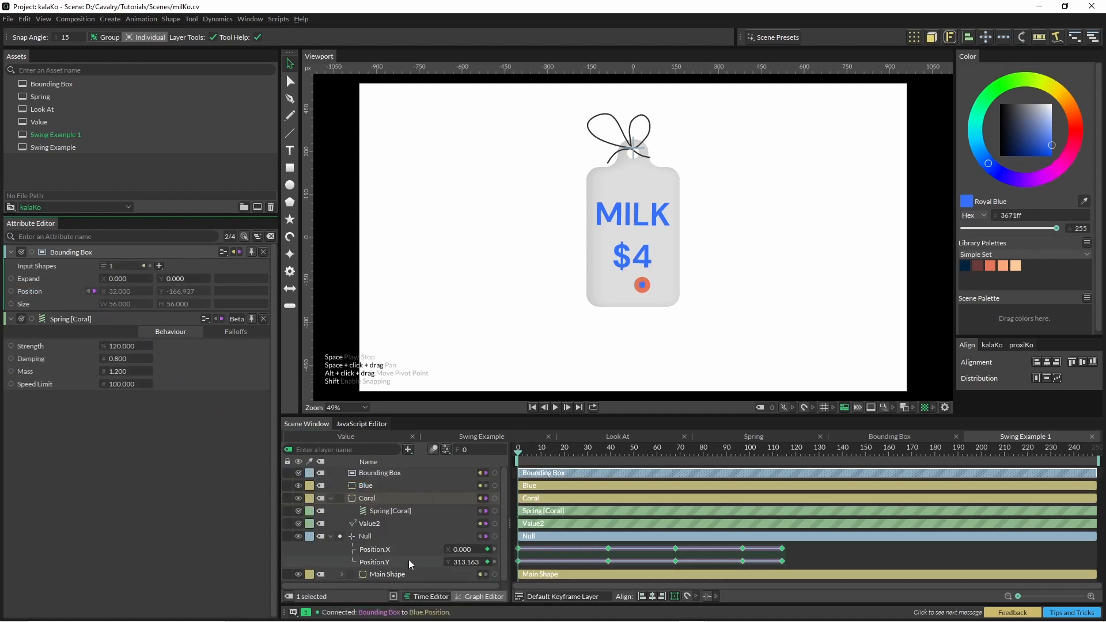
pyautogui.click(387, 574)
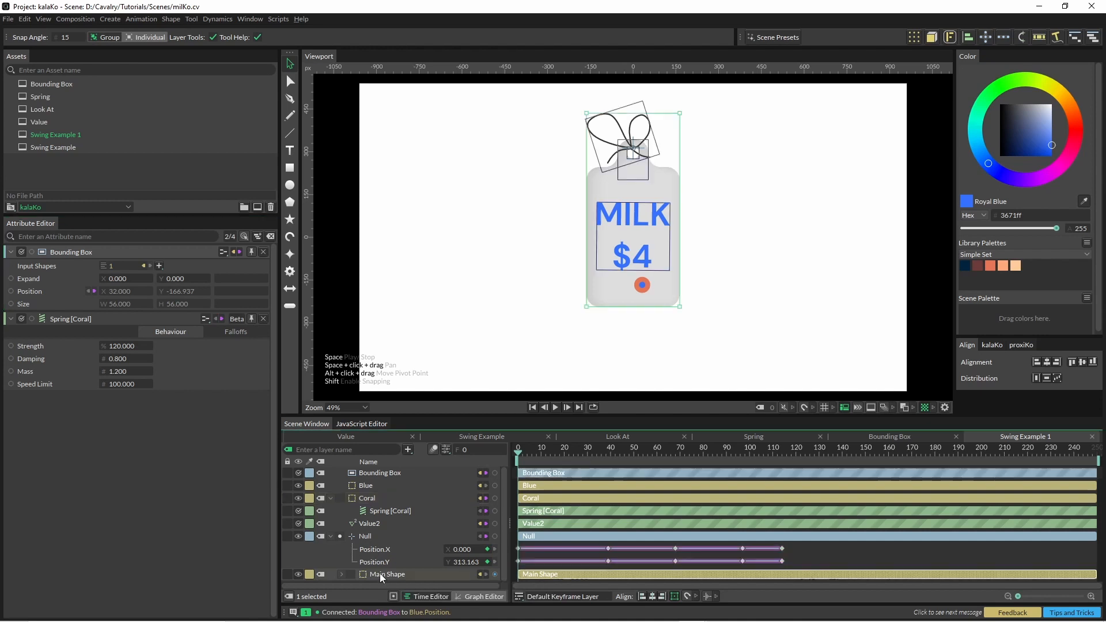
pyautogui.click(387, 574)
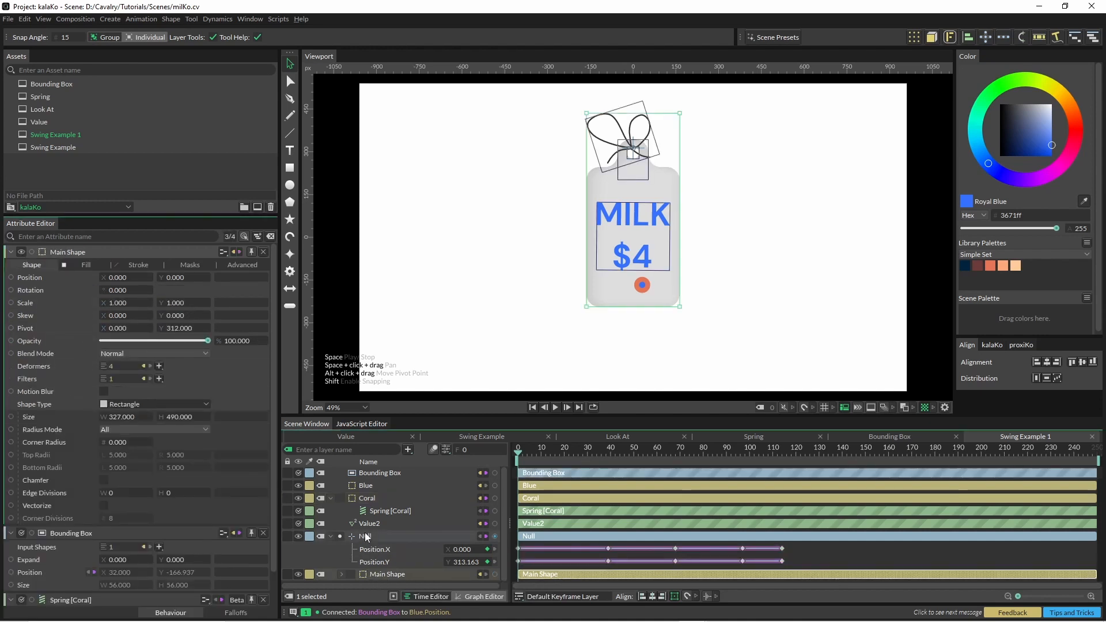
pyautogui.click(387, 574)
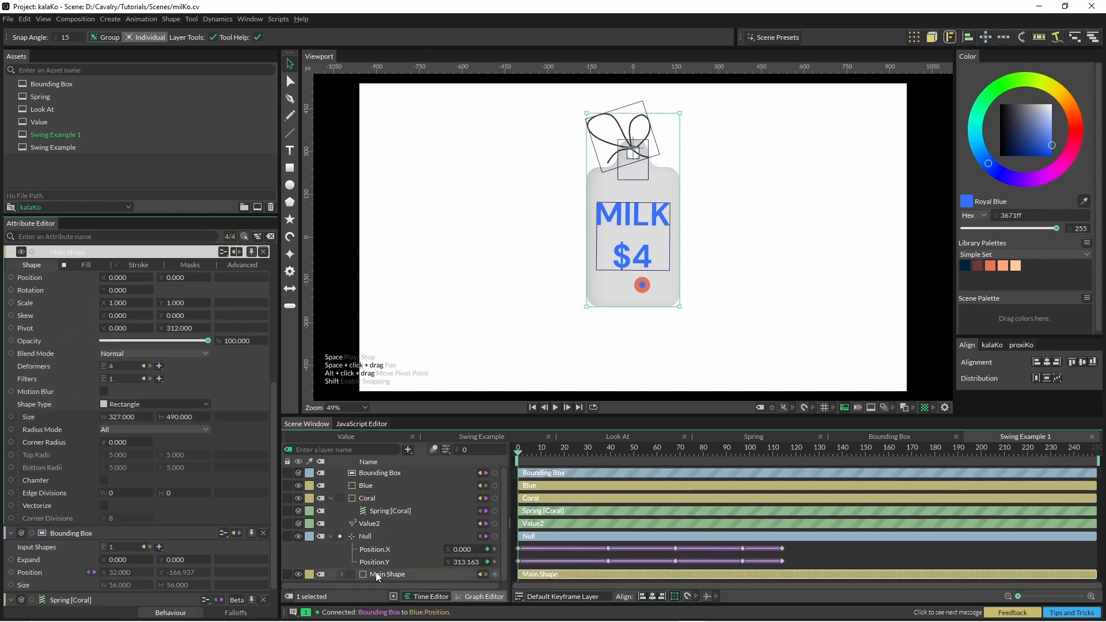
# Step: Give Main Shape's rotation a Look At targeting Blue with a 180 offset and preview the swing
pyautogui.rightClick(30, 277)
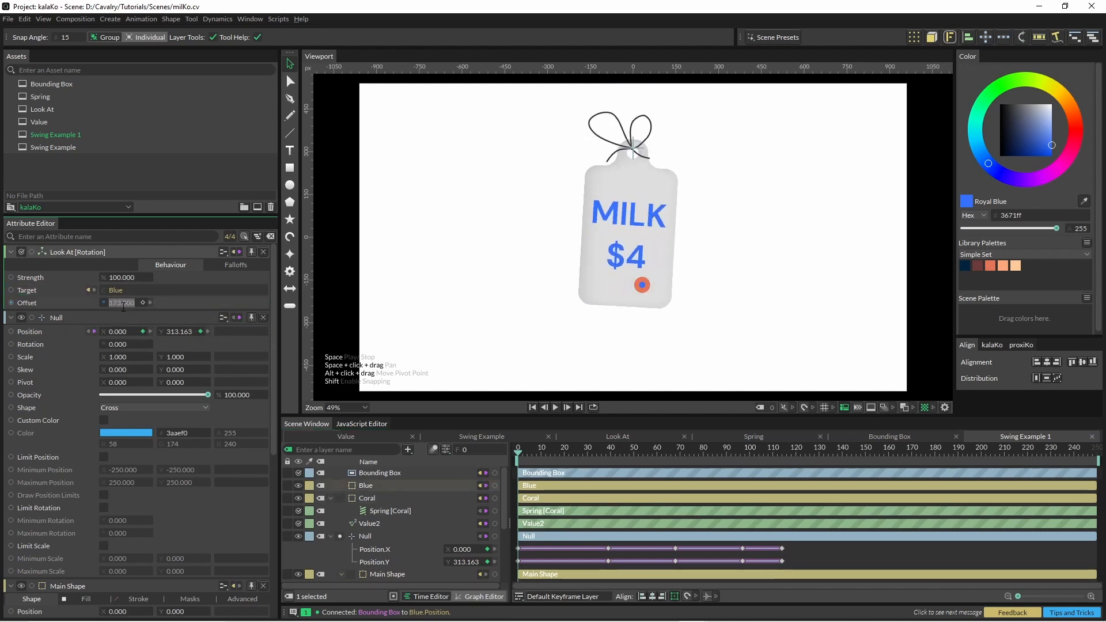
pyautogui.write('180.000')
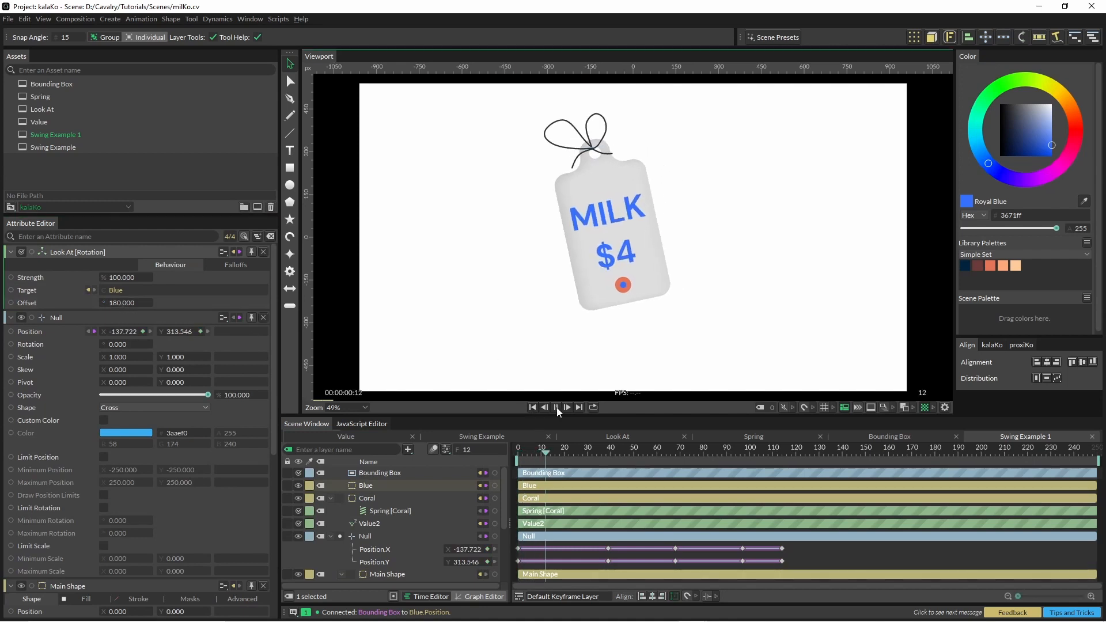
pyautogui.click(555, 407)
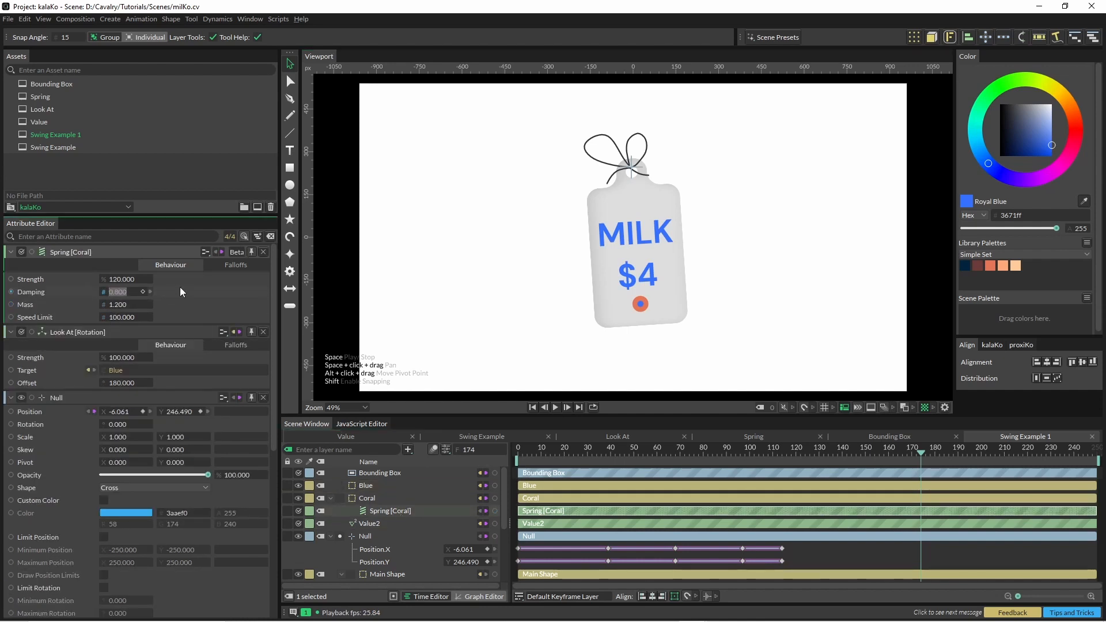
# Step: Set Coral's Spring to strength 150 and damping 0.89 and replay the tag's swing
pyautogui.click(126, 291)
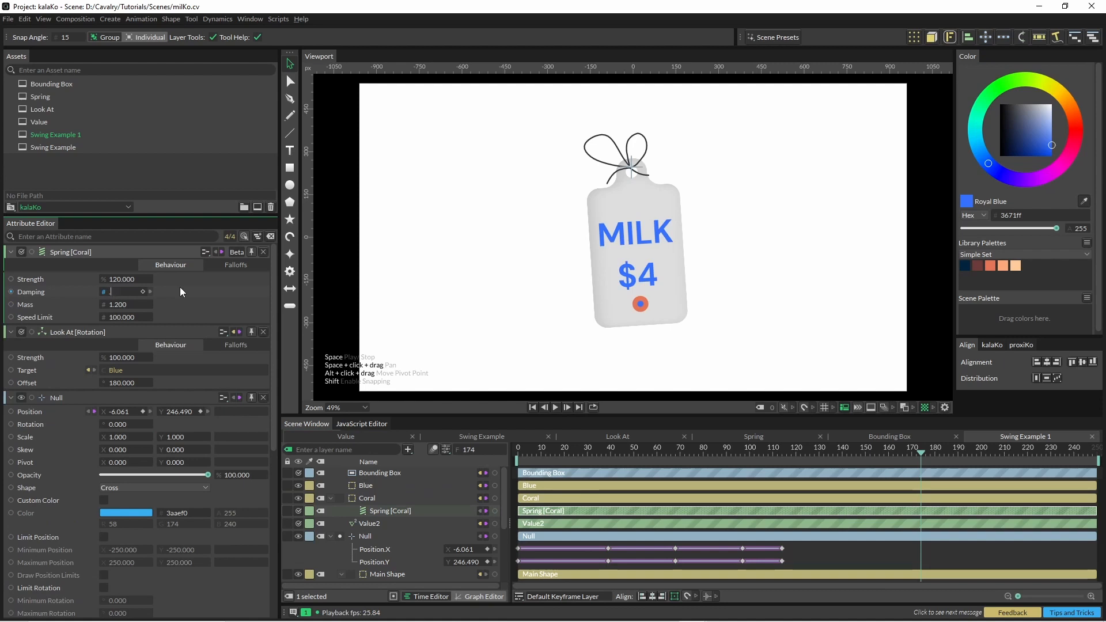
pyautogui.click(543, 407)
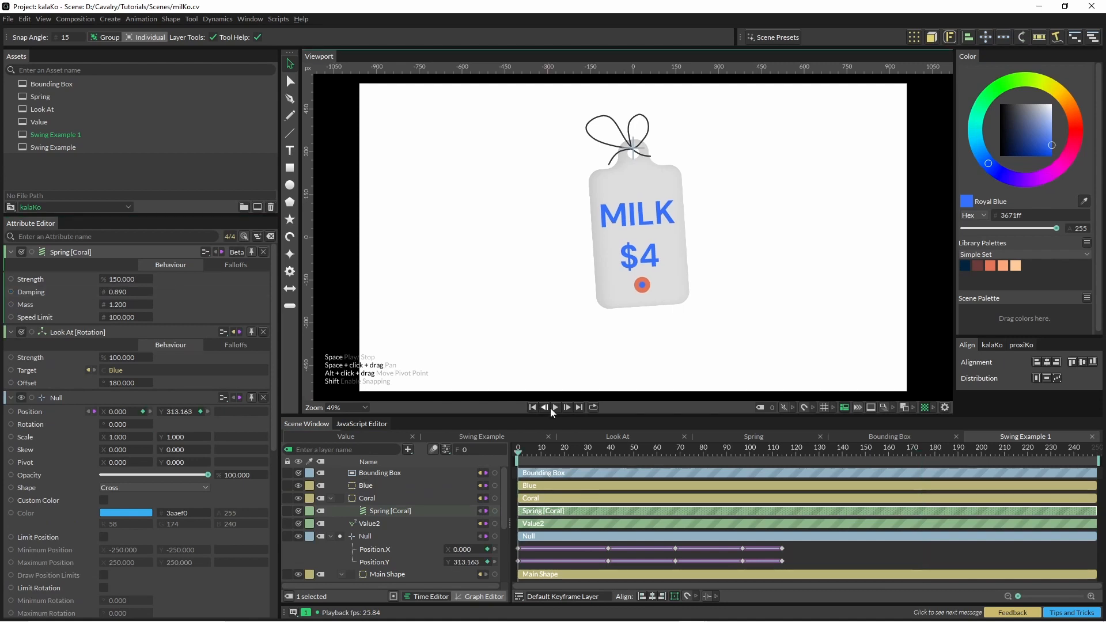
pyautogui.click(555, 407)
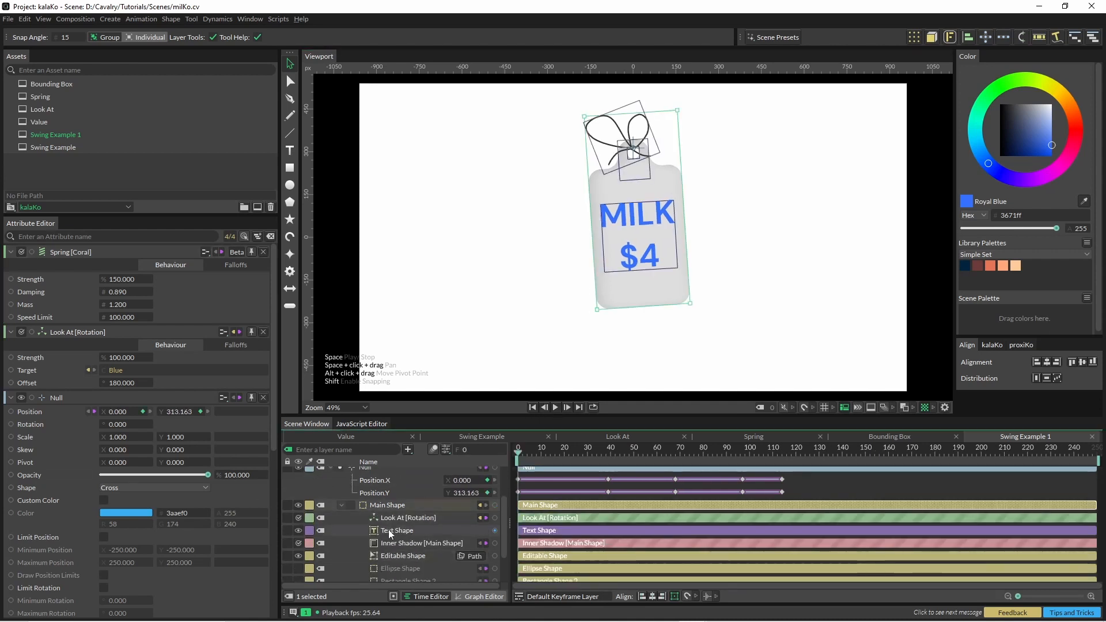
# Step: Change the tag's Text Shape string from MILK to milKo above the $4 price
pyautogui.click(397, 530)
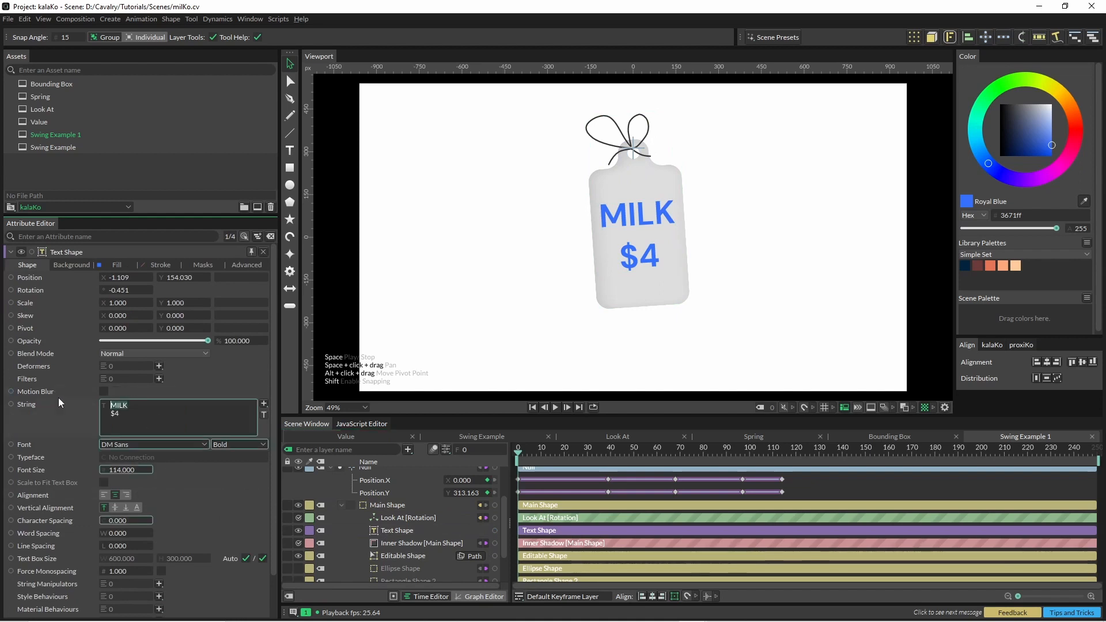
pyautogui.write('milKo')
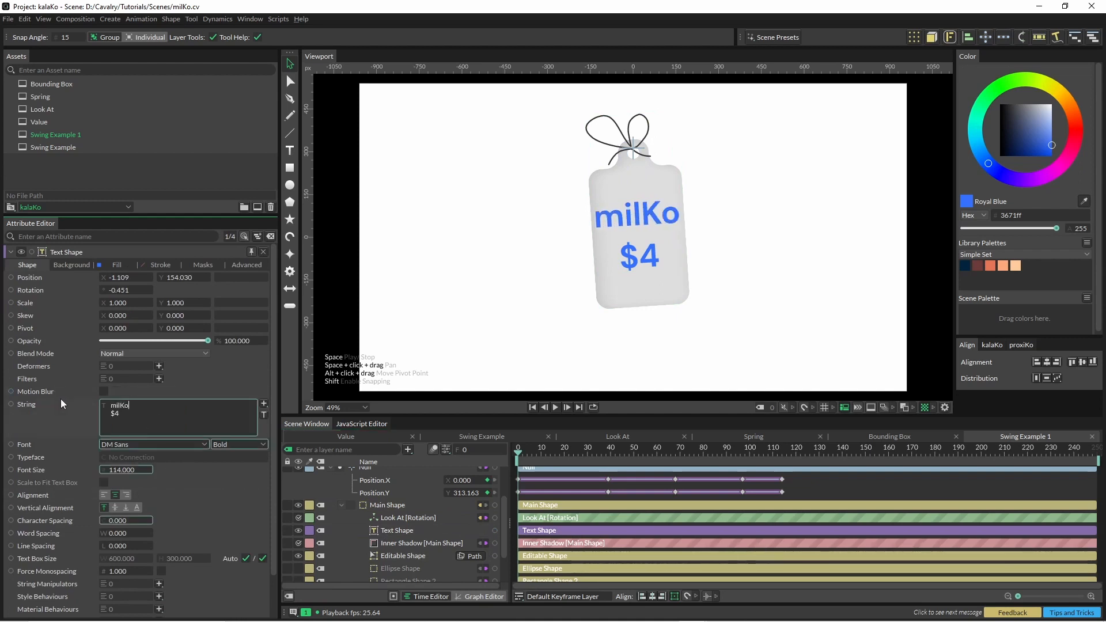